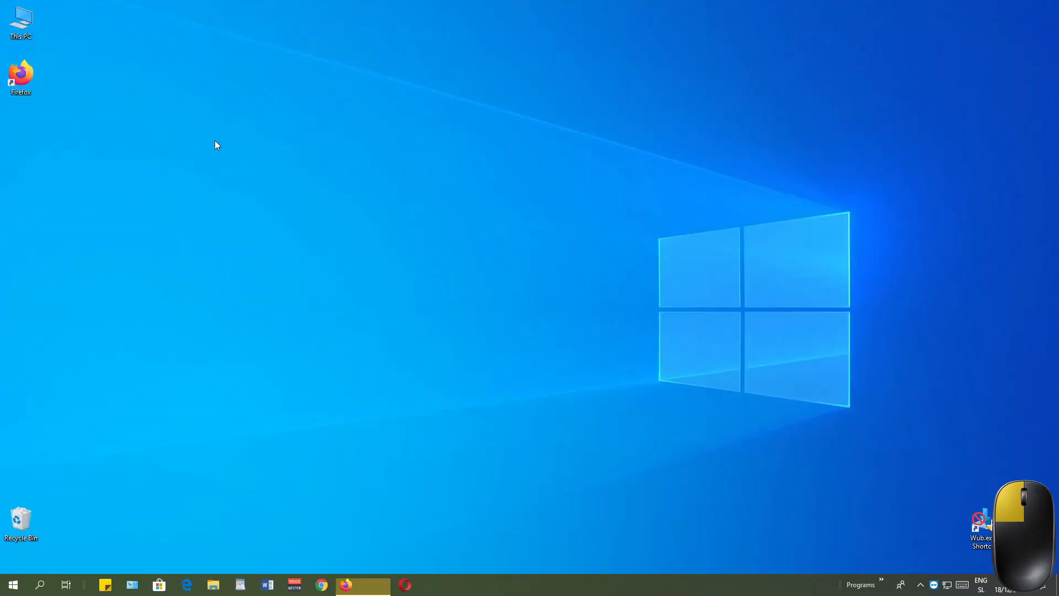
# Launch Firefox from the desktop so the Google home page appears.
pyautogui.click(347, 584)
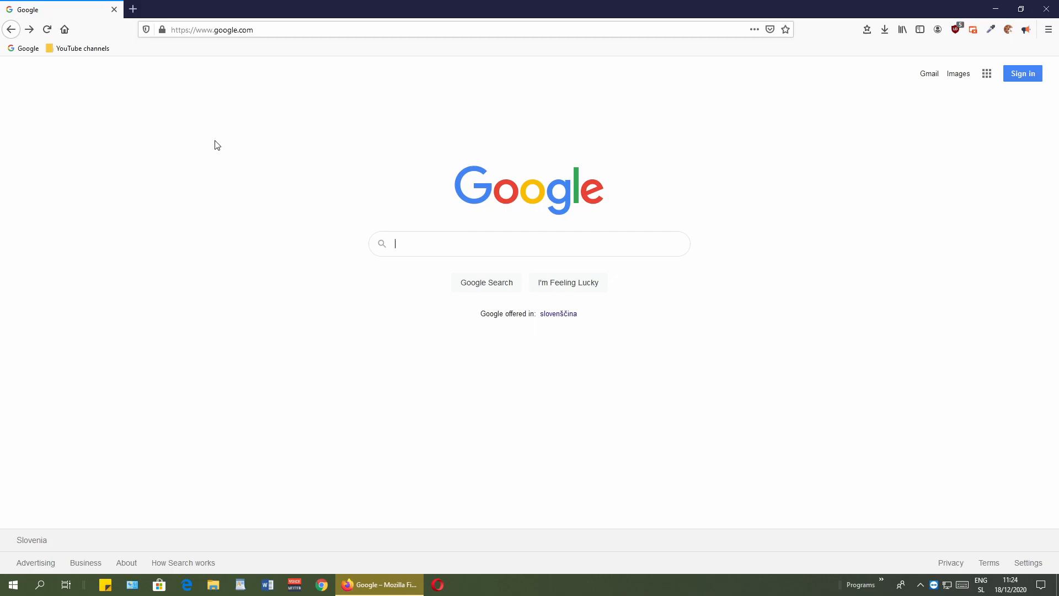
pyautogui.moveTo(264, 180)
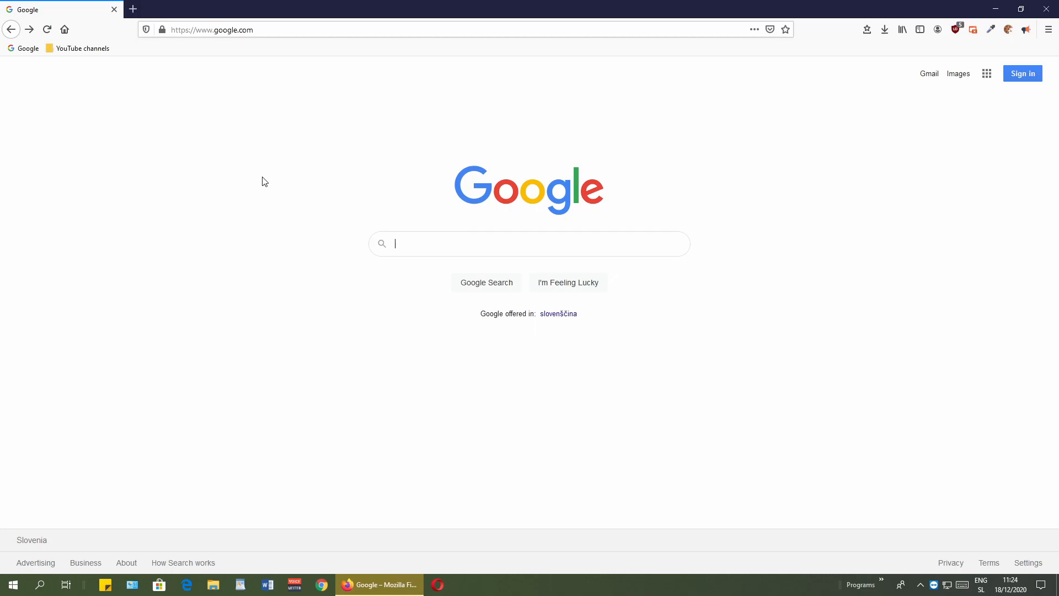
pyautogui.moveTo(304, 171)
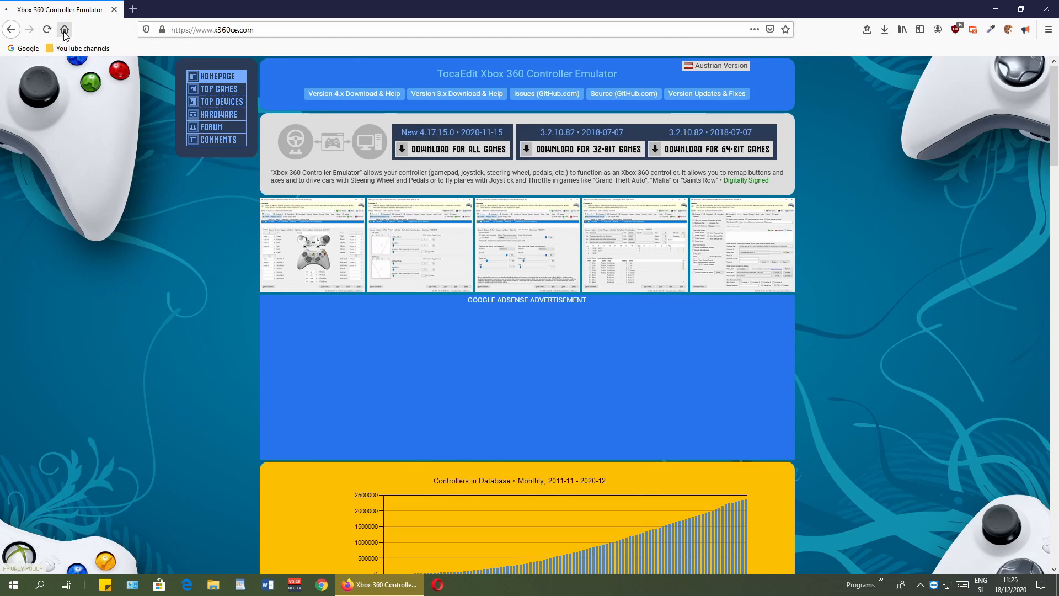
# Search Google for x360ce to list the emulator site in the results.
pyautogui.click(64, 30)
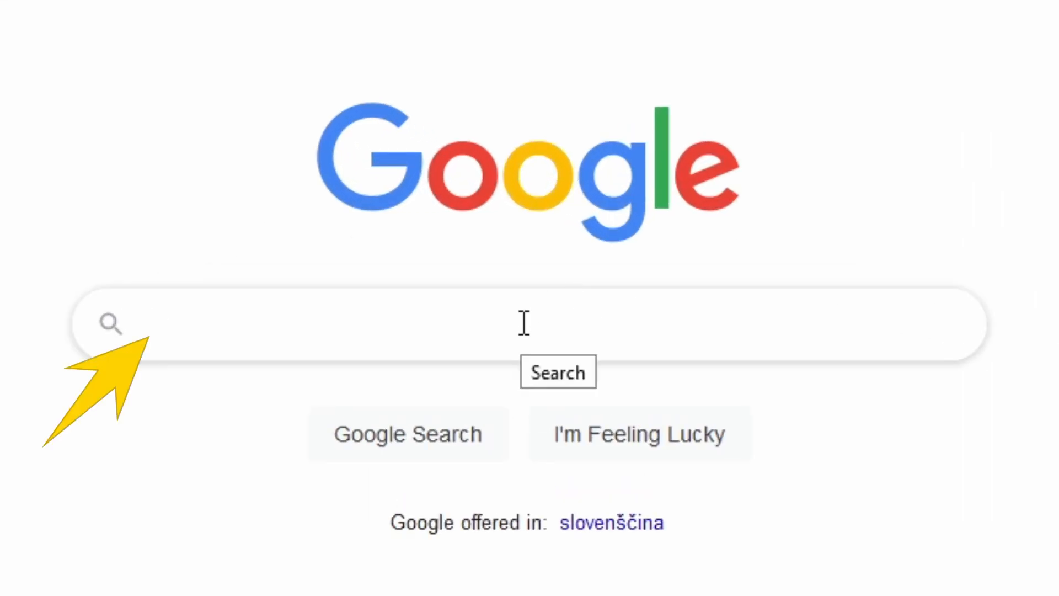
pyautogui.write('x360ce')
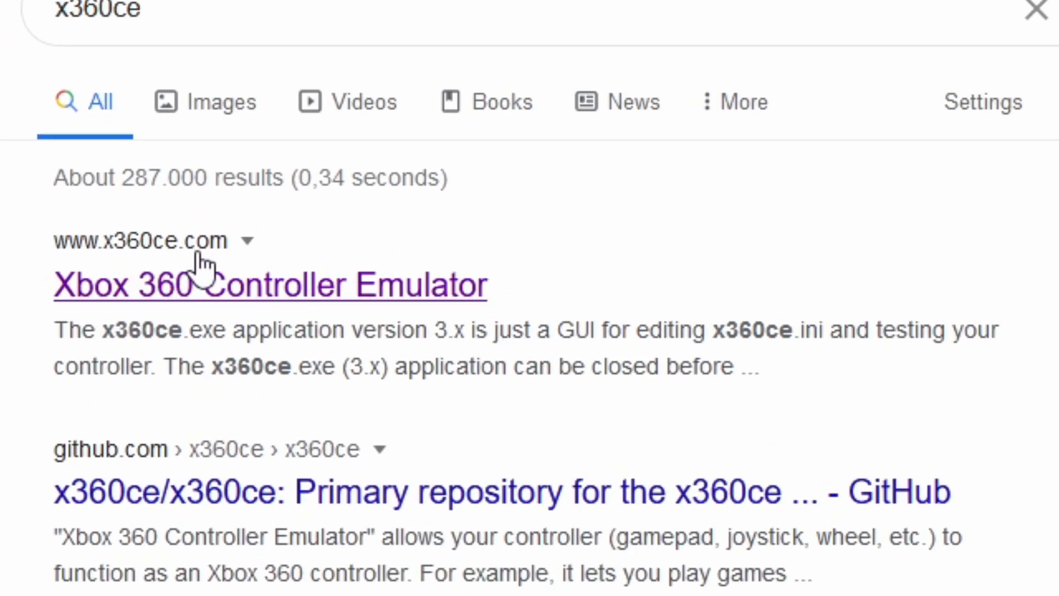
pyautogui.moveTo(420, 300)
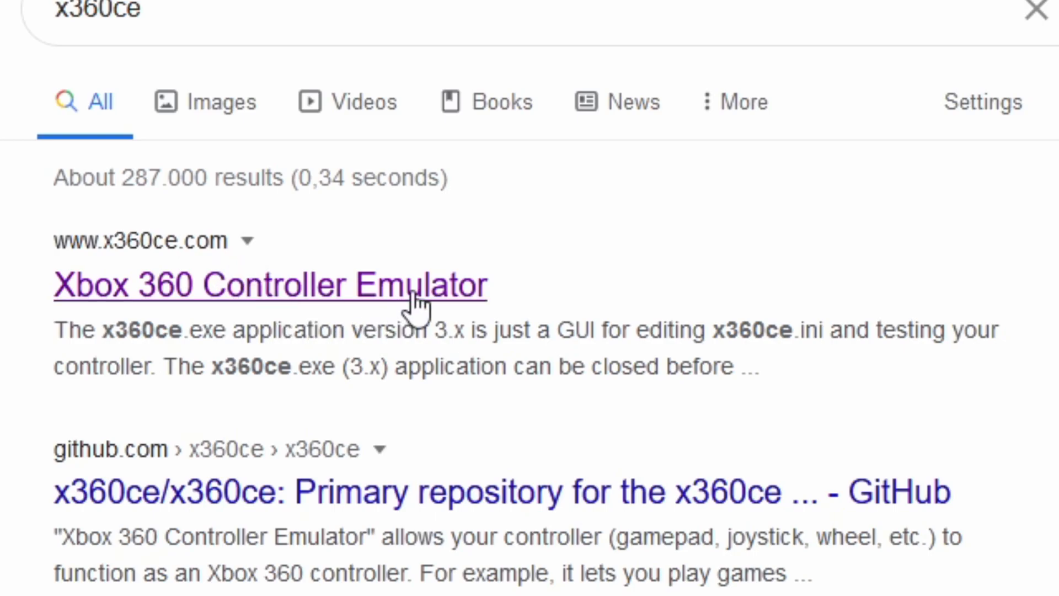
pyautogui.moveTo(529, 331)
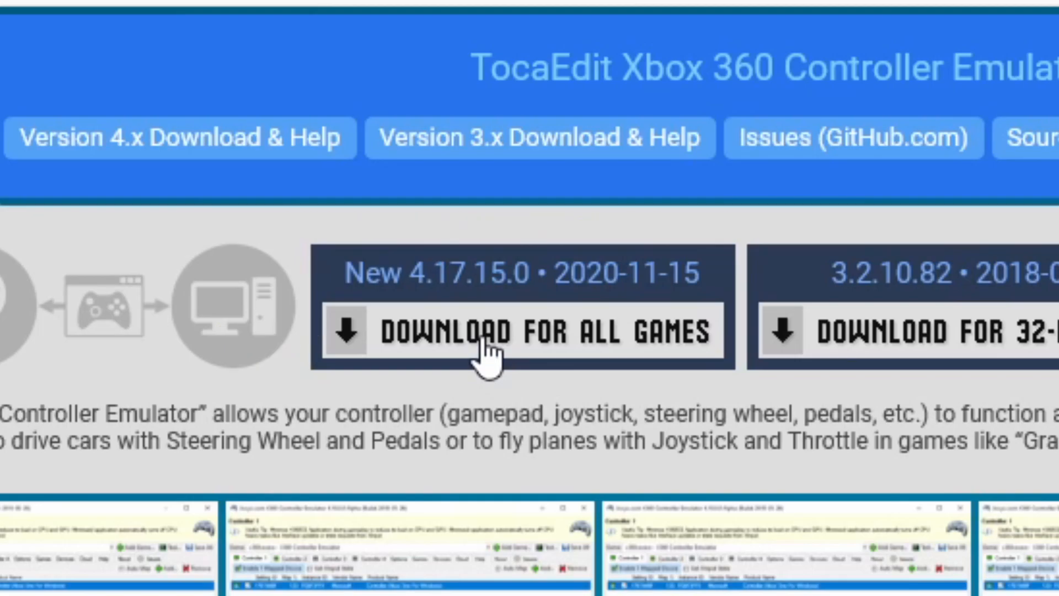
# Download x360ce.zip version 4.17.15.0 for all games and confirm saving it.
pyautogui.click(480, 337)
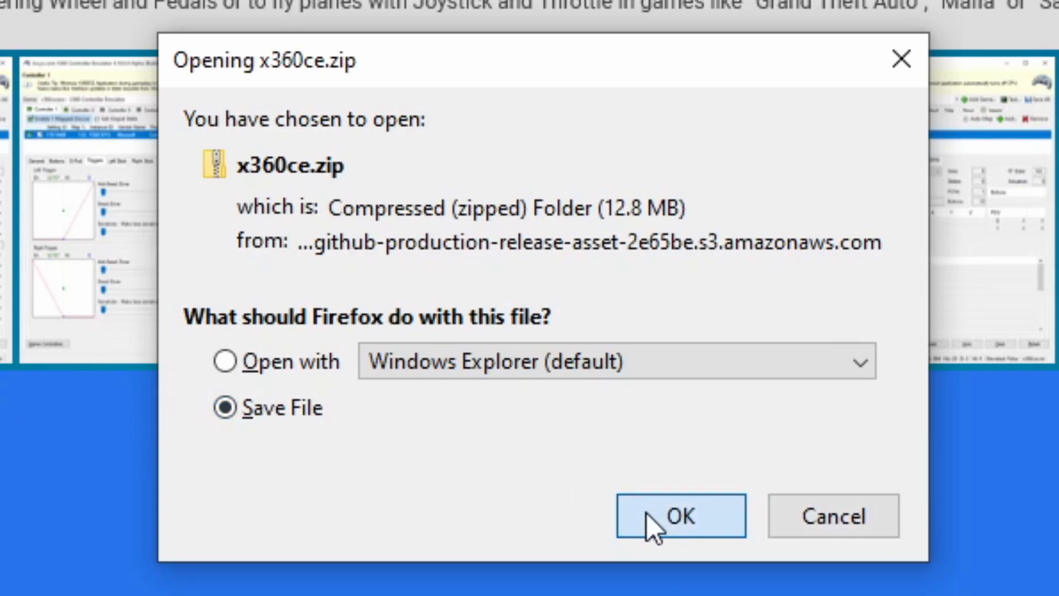
pyautogui.click(681, 531)
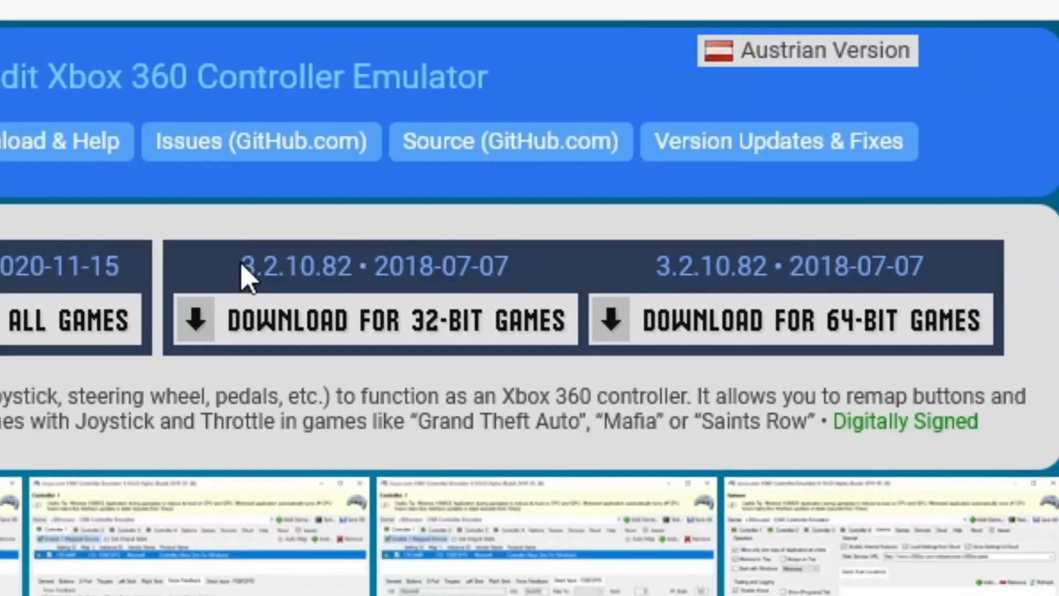
pyautogui.moveTo(297, 280)
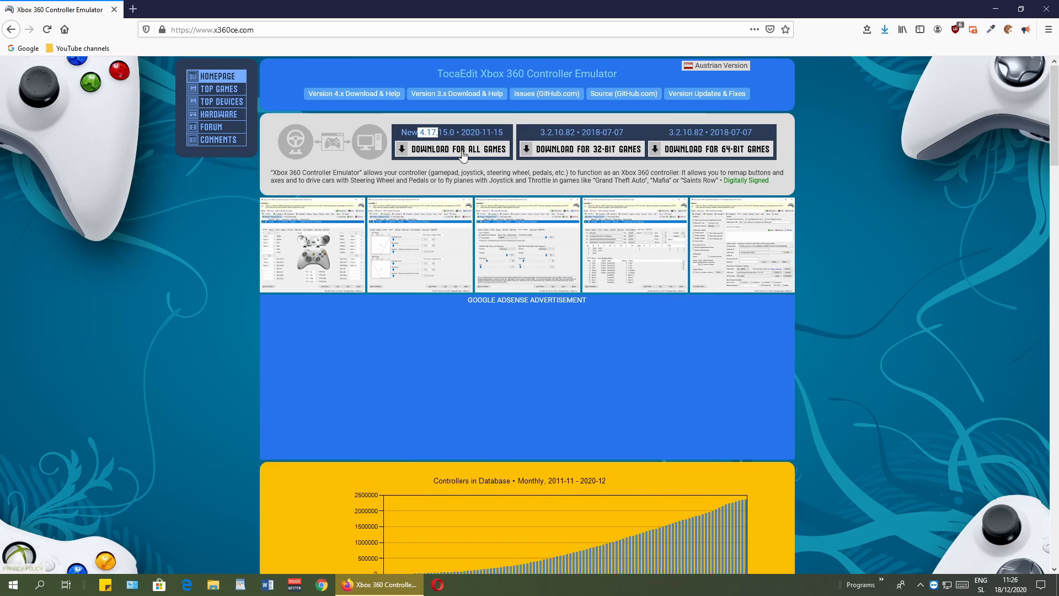
pyautogui.moveTo(417, 249)
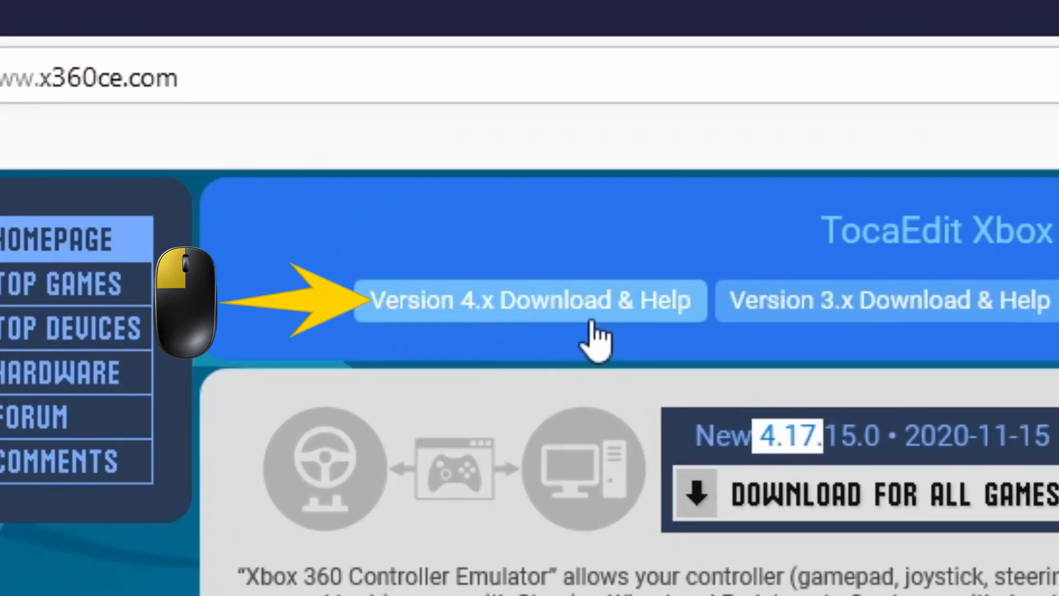
# Review the Version 4.x help page instructions, then show the recent downloads list.
pyautogui.click(530, 300)
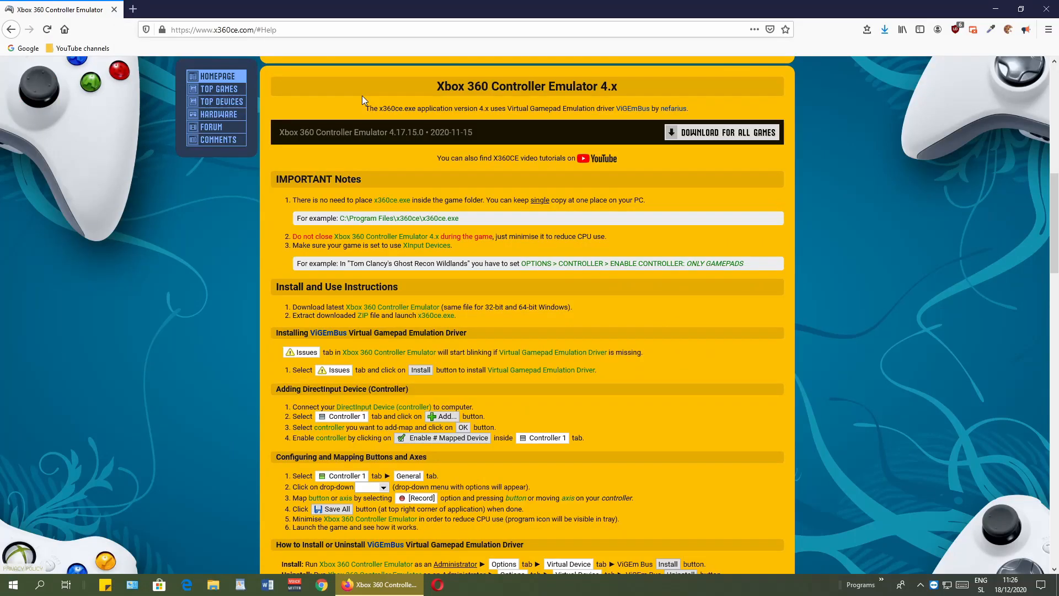
pyautogui.scroll(-3)
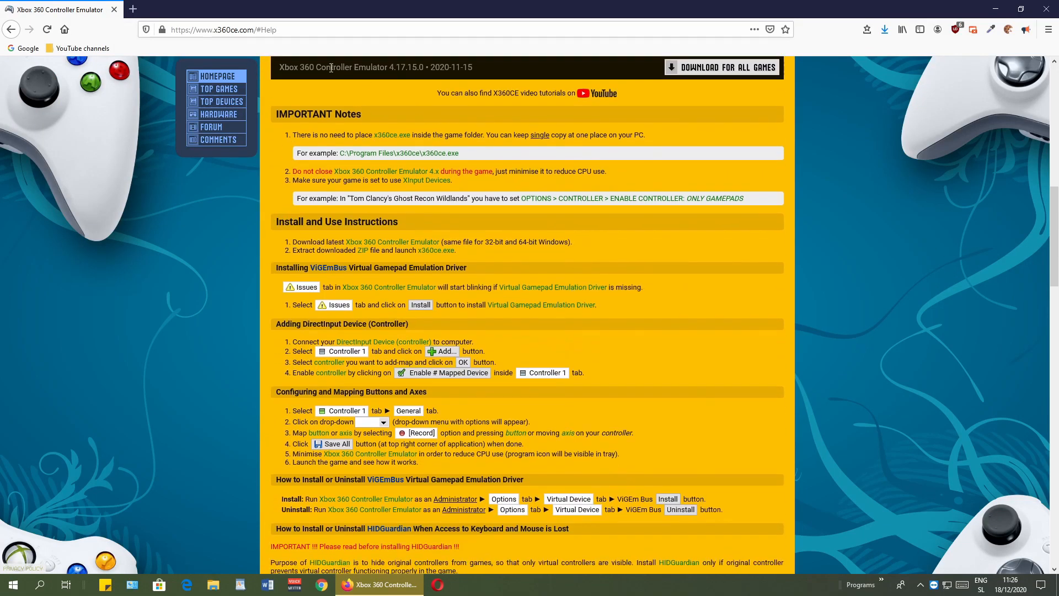
pyautogui.moveTo(319, 231)
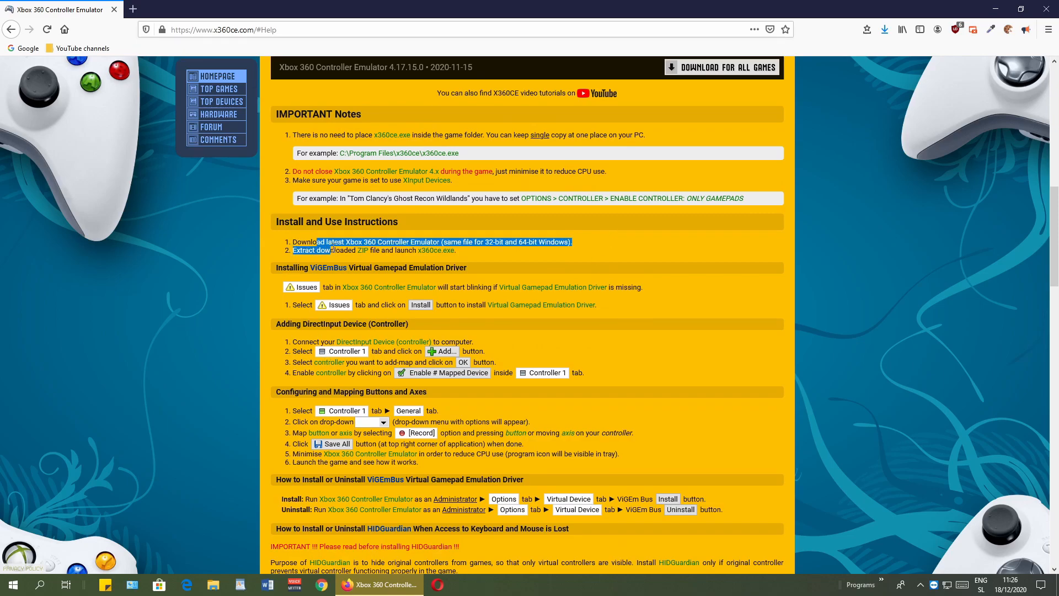
pyautogui.click(613, 276)
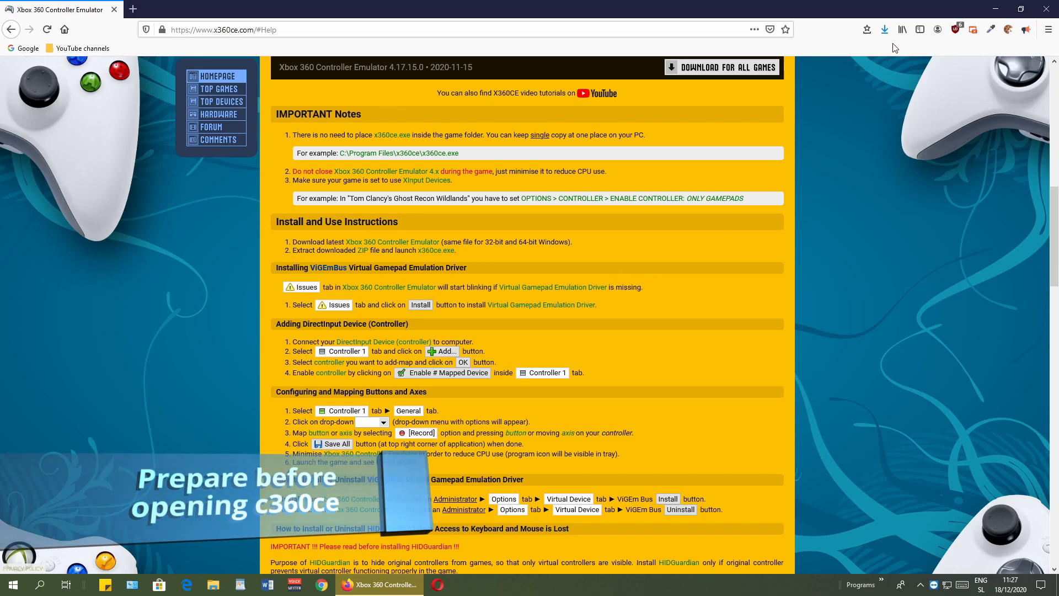
pyautogui.click(884, 28)
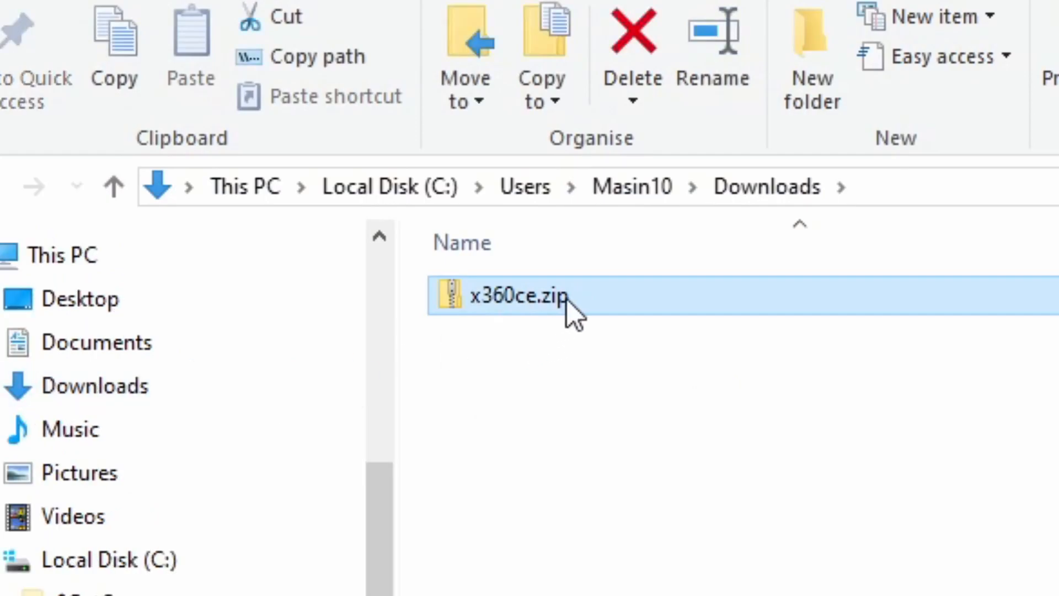
pyautogui.moveTo(530, 324)
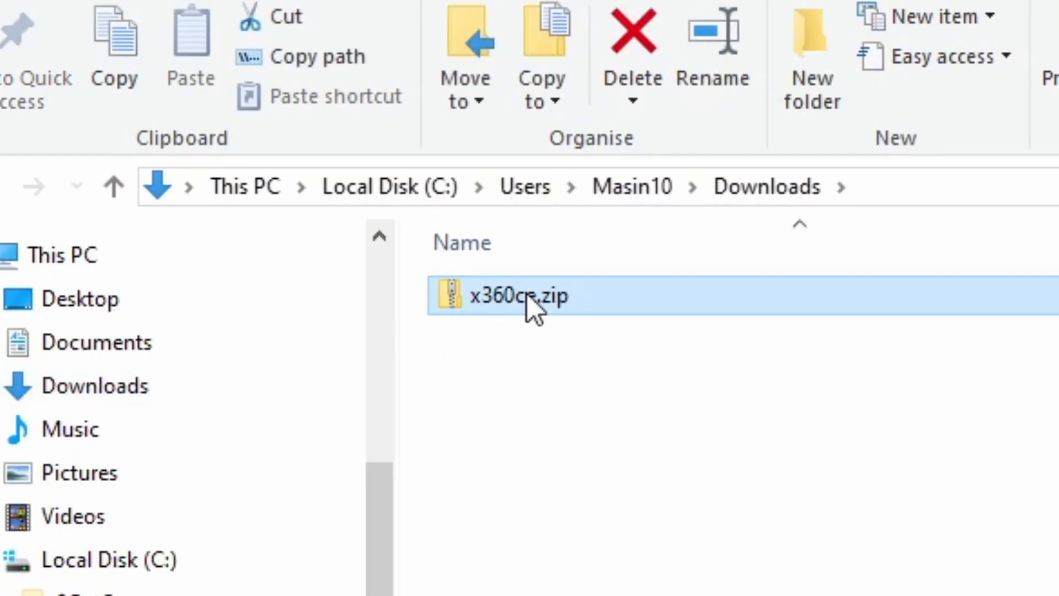
# Extract x360ce.zip in Downloads with 7-Zip Extract Here and select the new x360ce.exe.
pyautogui.rightClick(525, 298)
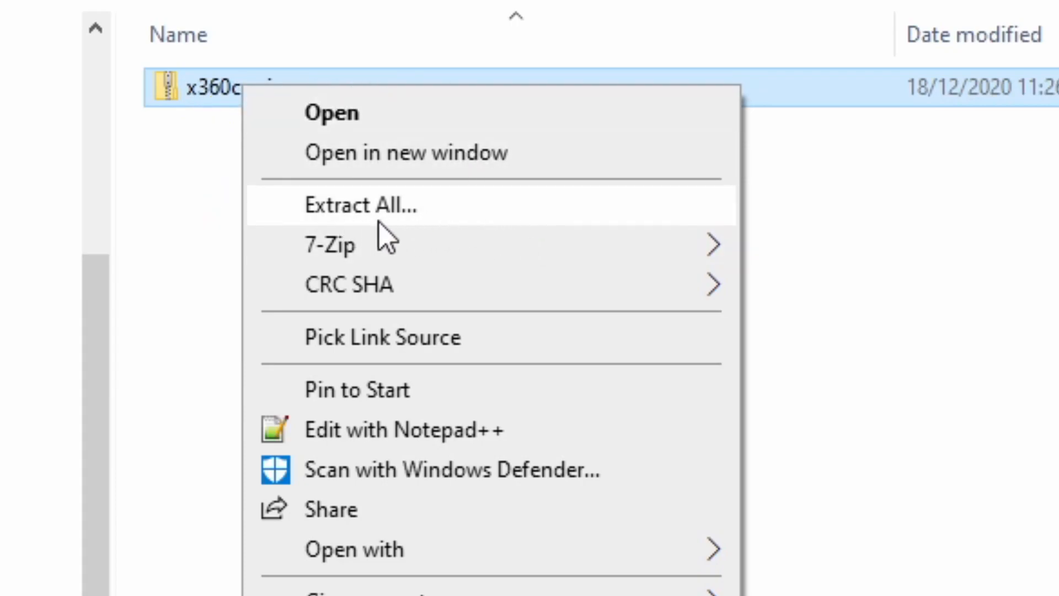
pyautogui.moveTo(342, 234)
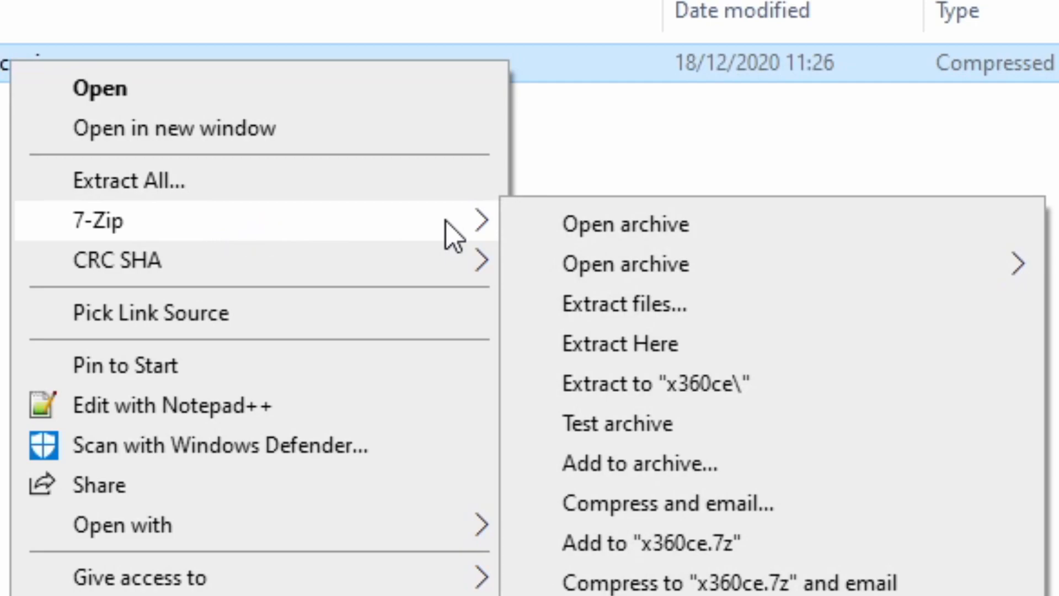
pyautogui.moveTo(815, 360)
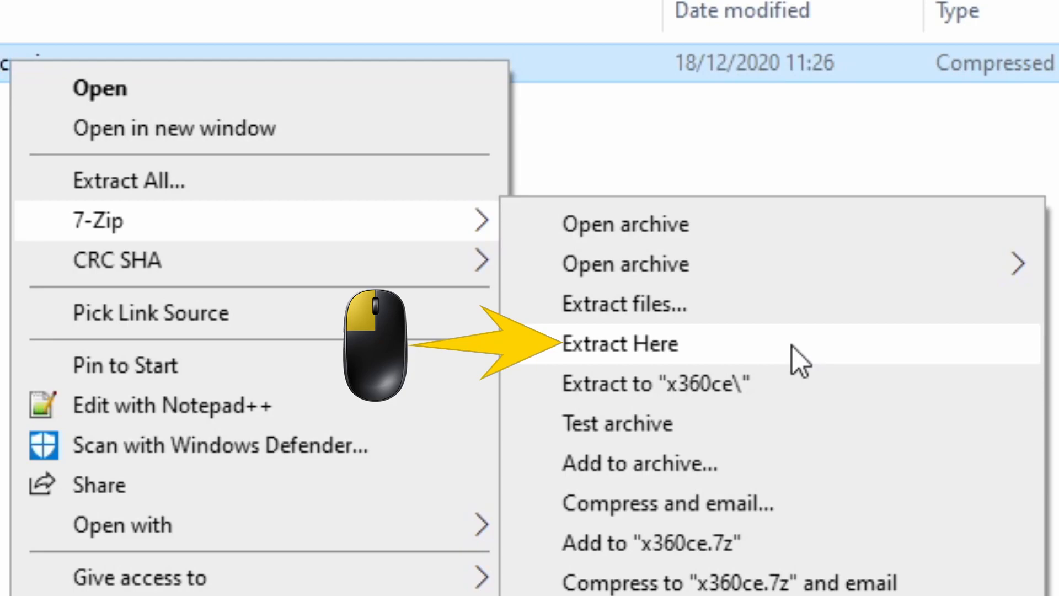
pyautogui.click(620, 345)
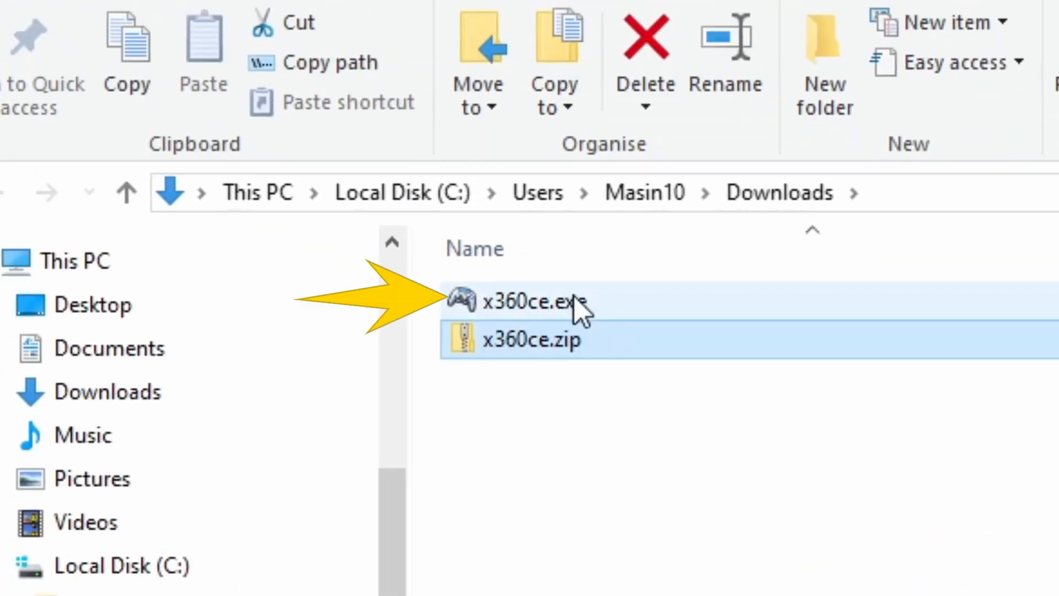
pyautogui.click(534, 301)
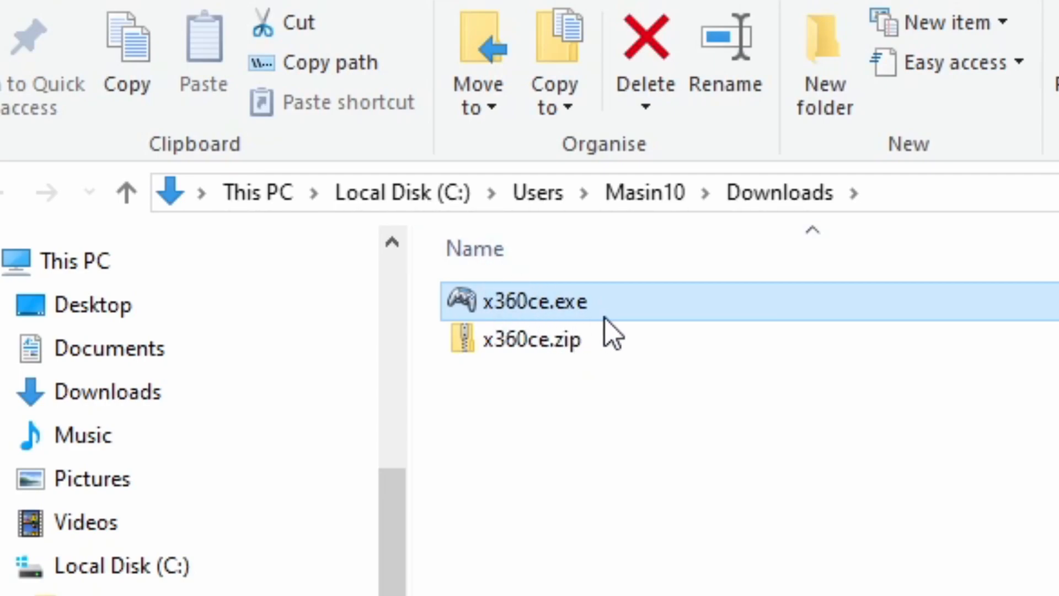
pyautogui.moveTo(553, 339)
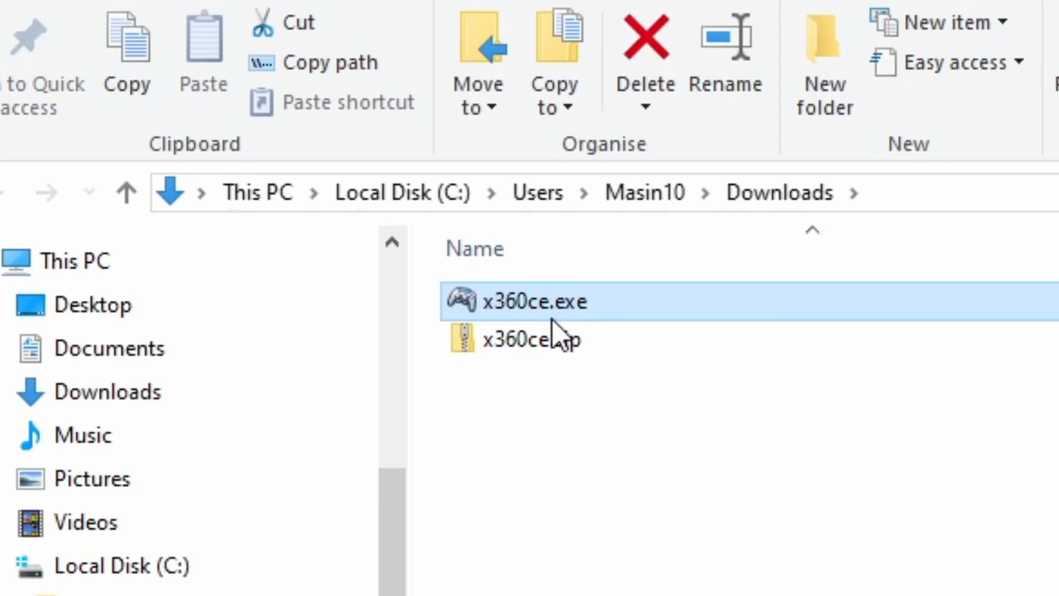
# Enable 'Run this program as an administrator' in x360ce.exe's Compatibility properties and apply it.
pyautogui.rightClick(536, 302)
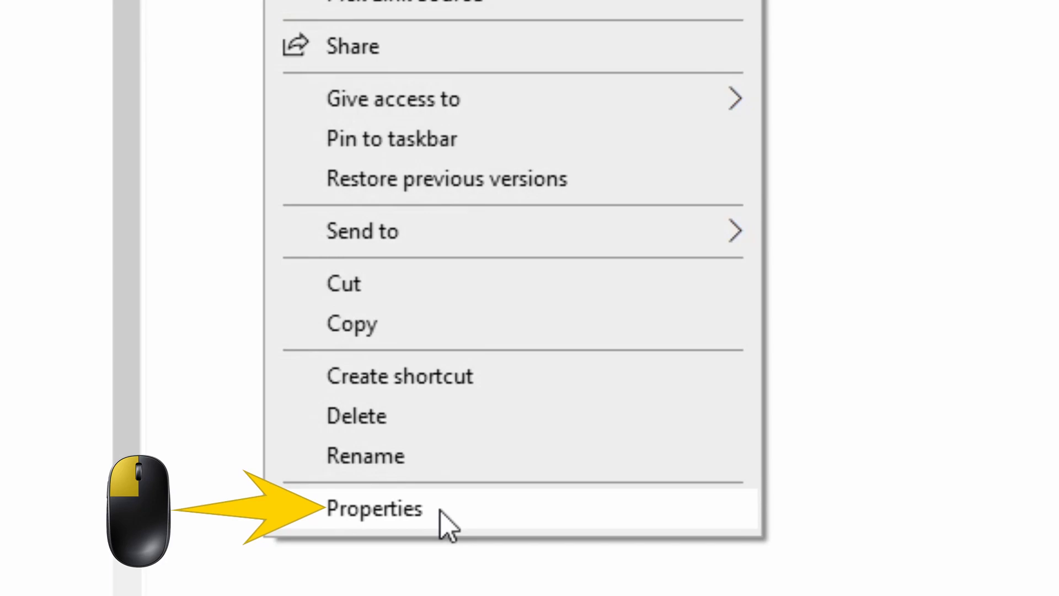
pyautogui.click(374, 509)
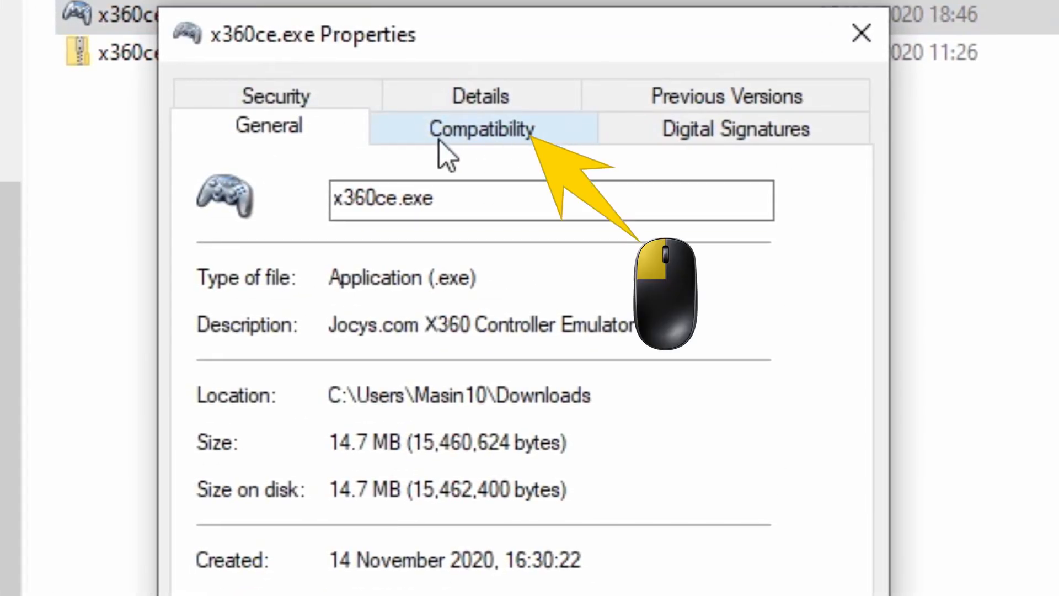
pyautogui.click(481, 128)
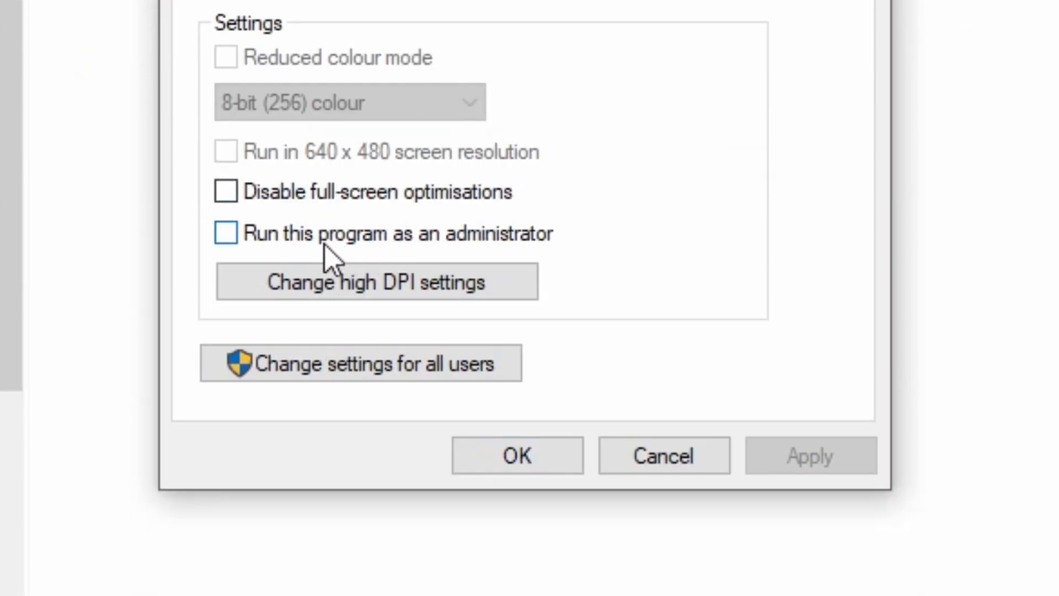
pyautogui.click(225, 233)
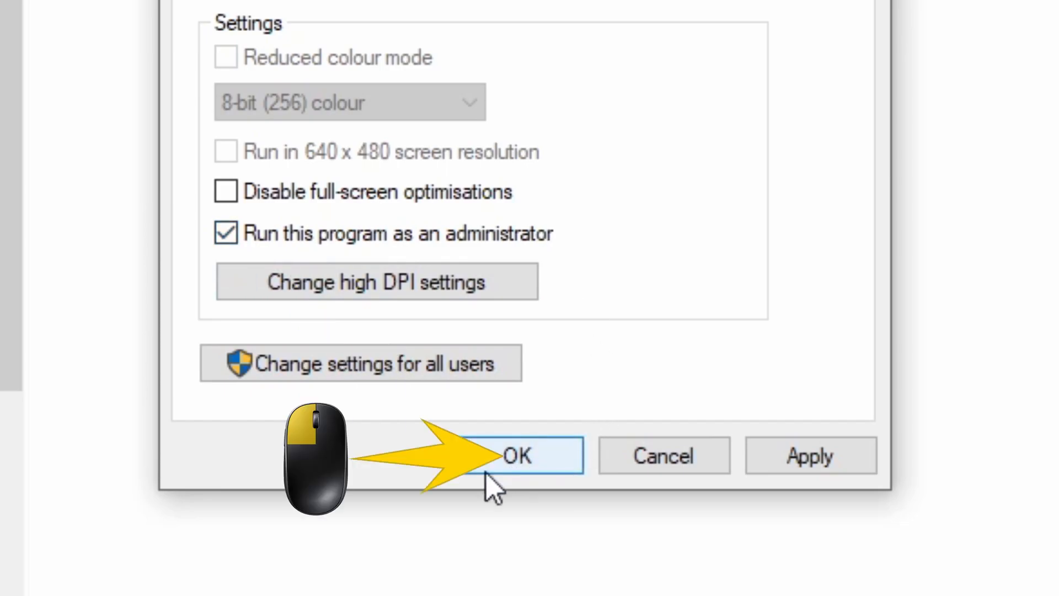
pyautogui.click(518, 455)
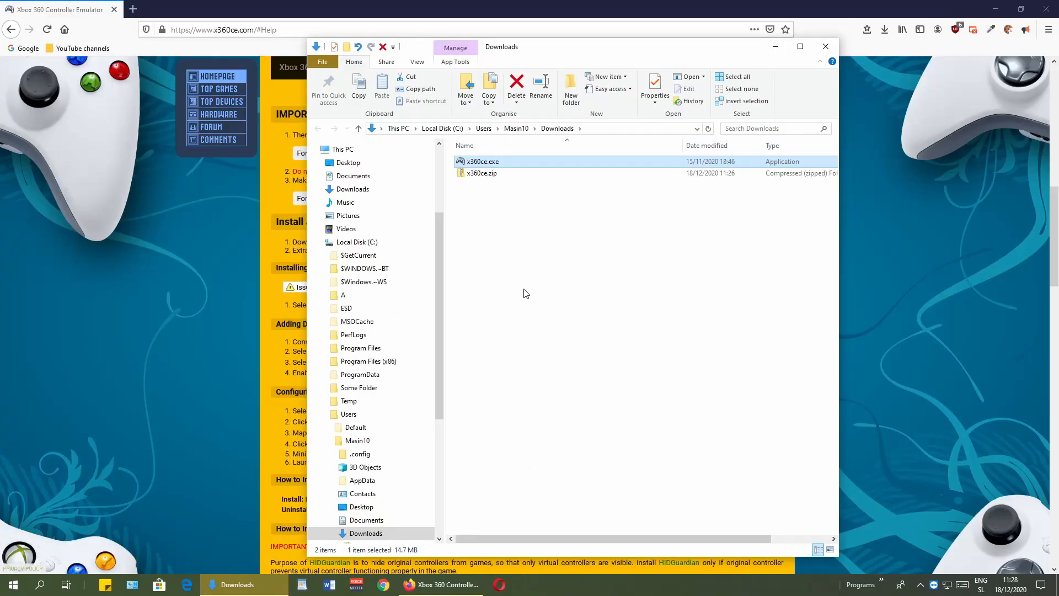
pyautogui.moveTo(487, 161)
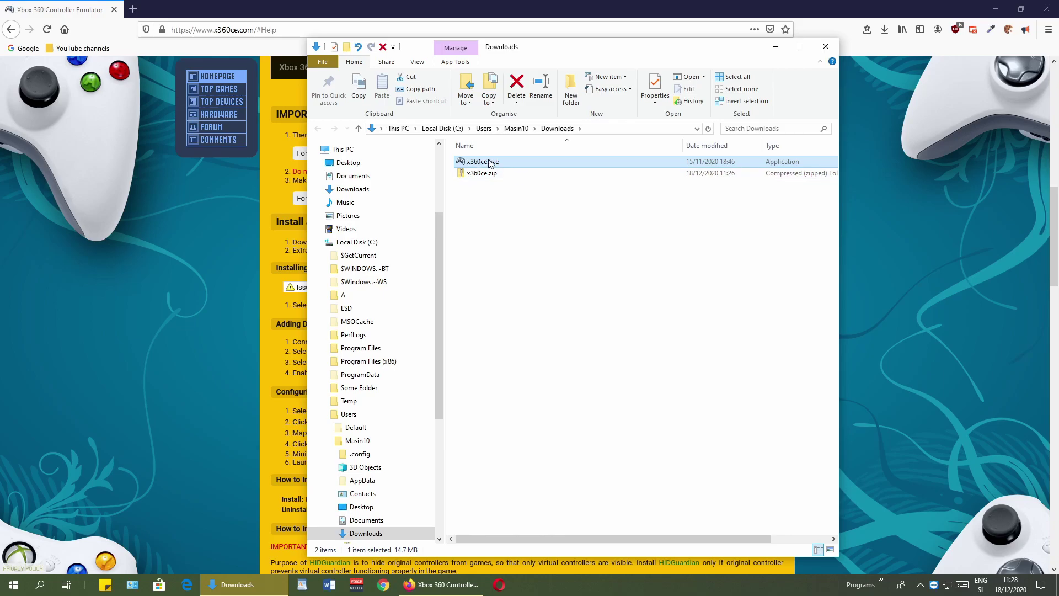
# Copy x360ce.exe from Downloads and paste it onto the Desktop.
pyautogui.rightClick(477, 161)
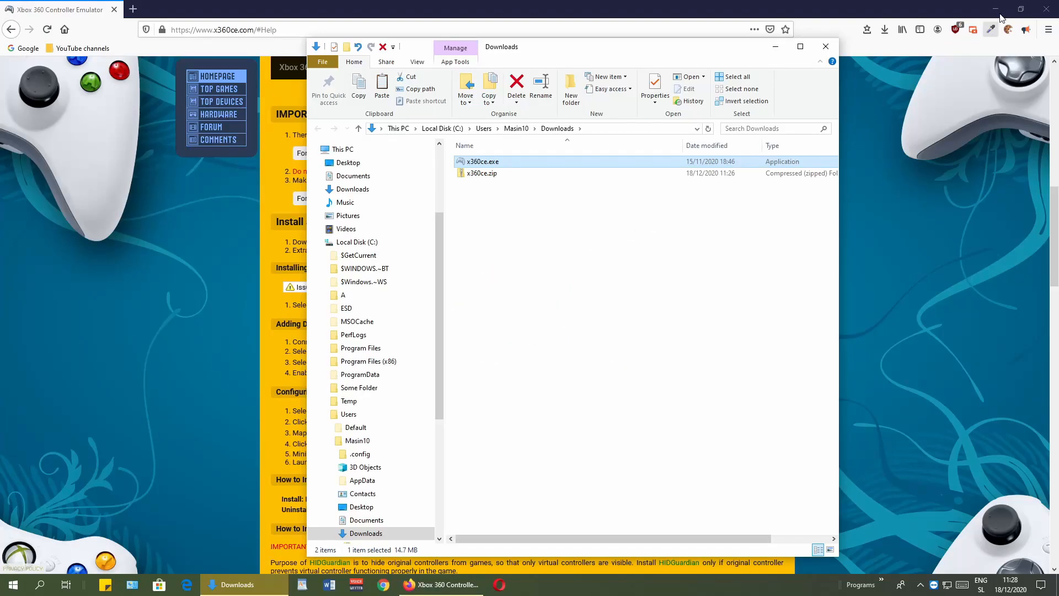
pyautogui.click(348, 162)
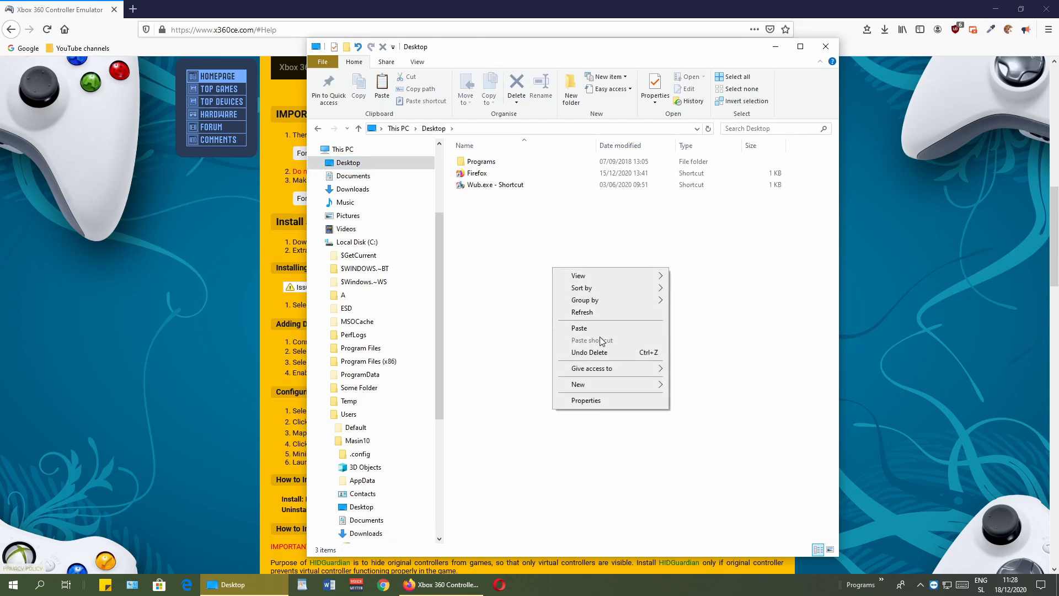
pyautogui.moveTo(598, 333)
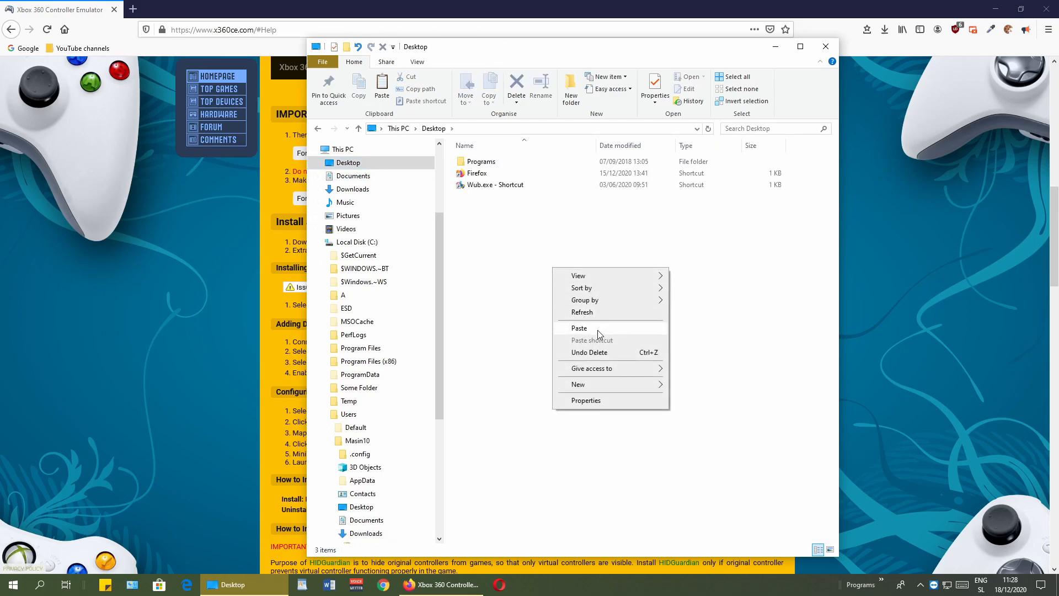
pyautogui.click(495, 235)
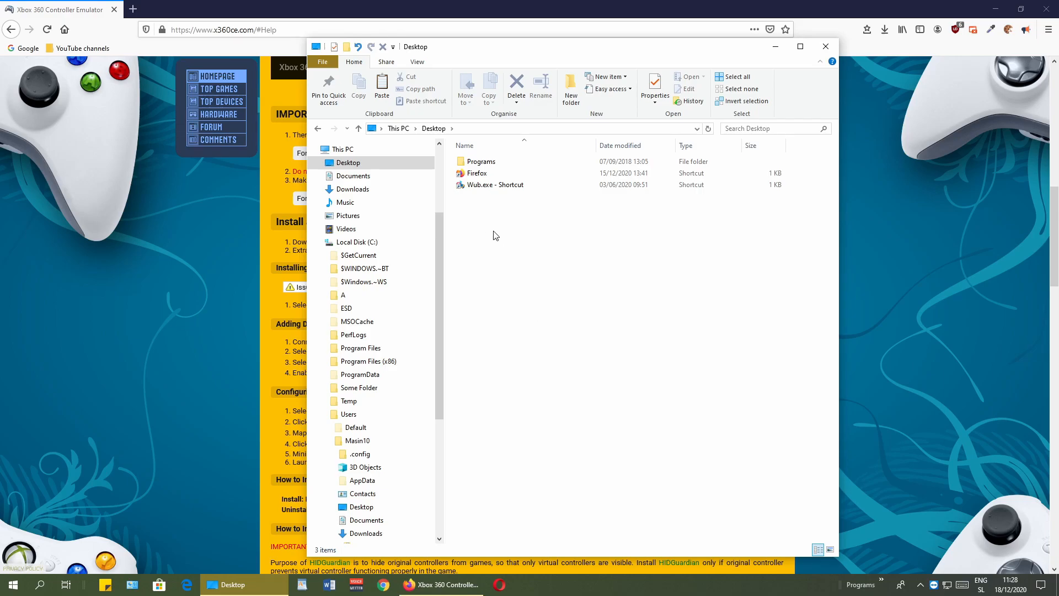
pyautogui.moveTo(603, 285)
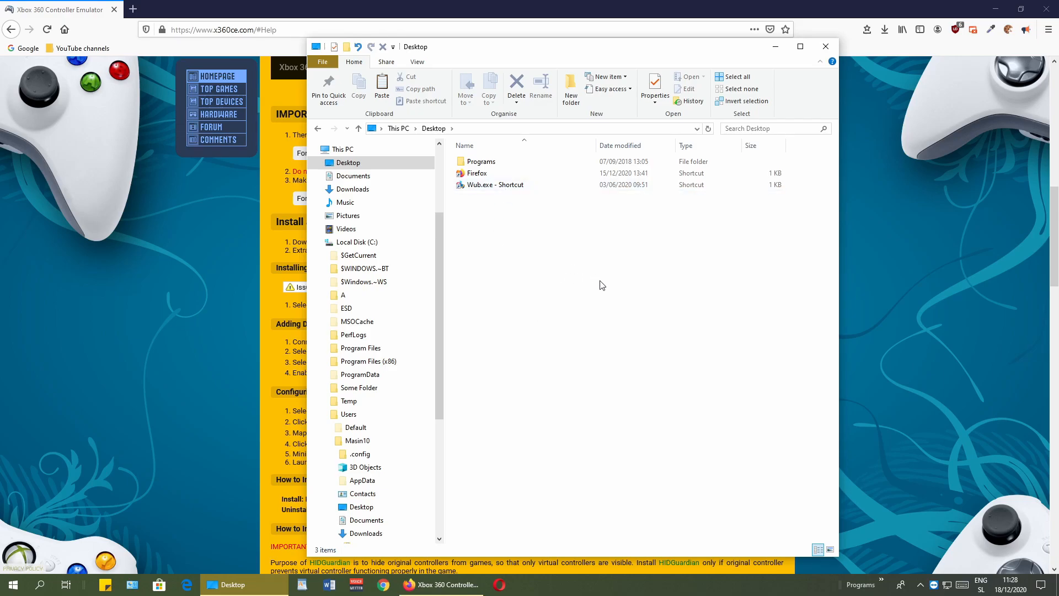
pyautogui.rightClick(602, 285)
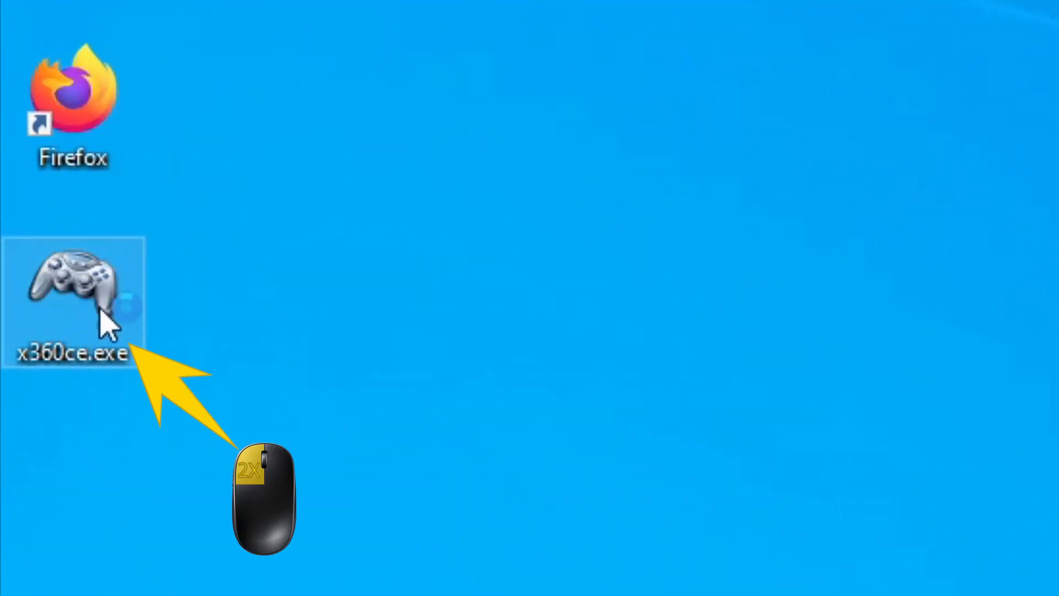
# Start x360ce.exe from its desktop icon to show the emulator's Controller 1 tab.
pyautogui.doubleClick(75, 294)
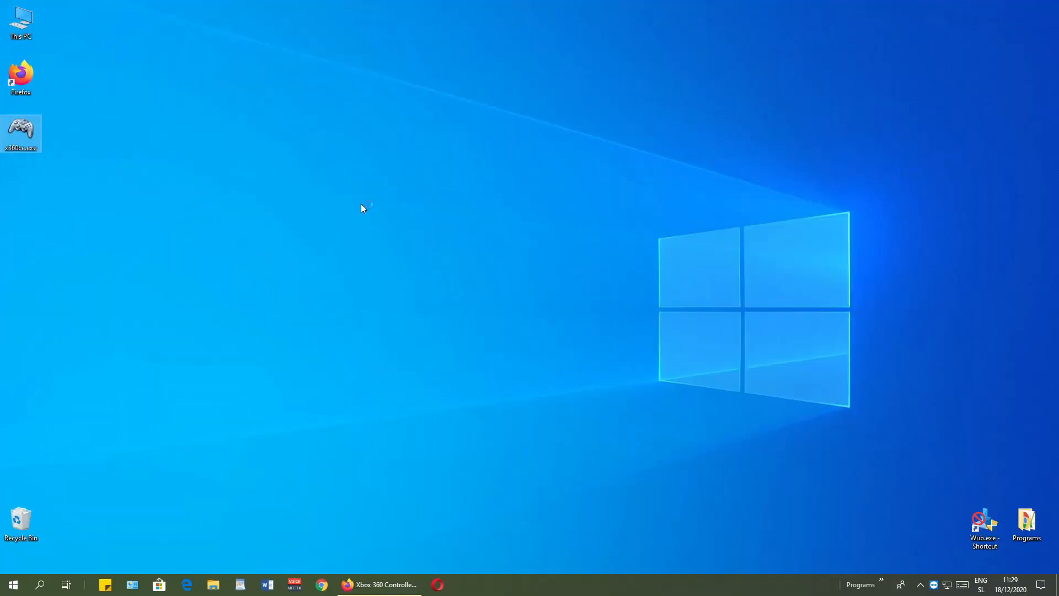
pyautogui.moveTo(351, 224)
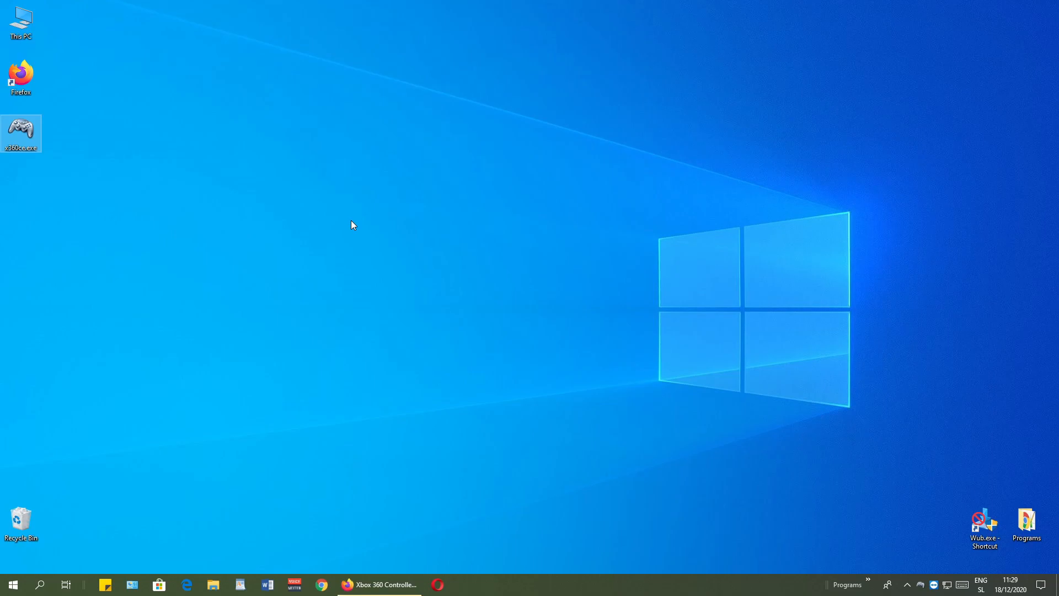
pyautogui.doubleClick(21, 128)
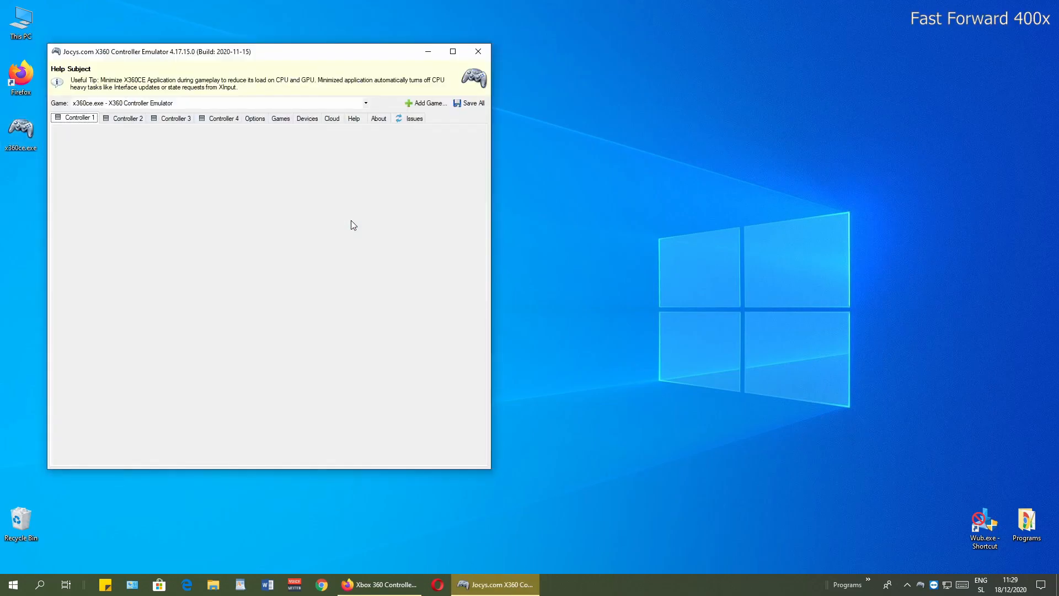
# Add the Logitech Racing Wheel from Direct Input Devices as Controller 1's mapped device.
pyautogui.click(79, 117)
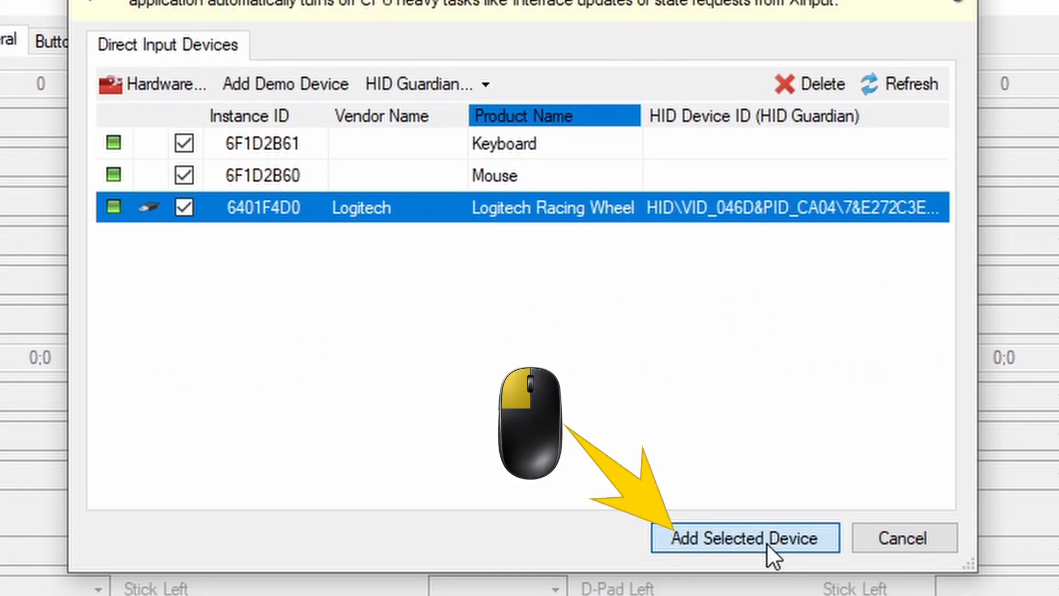
pyautogui.click(750, 538)
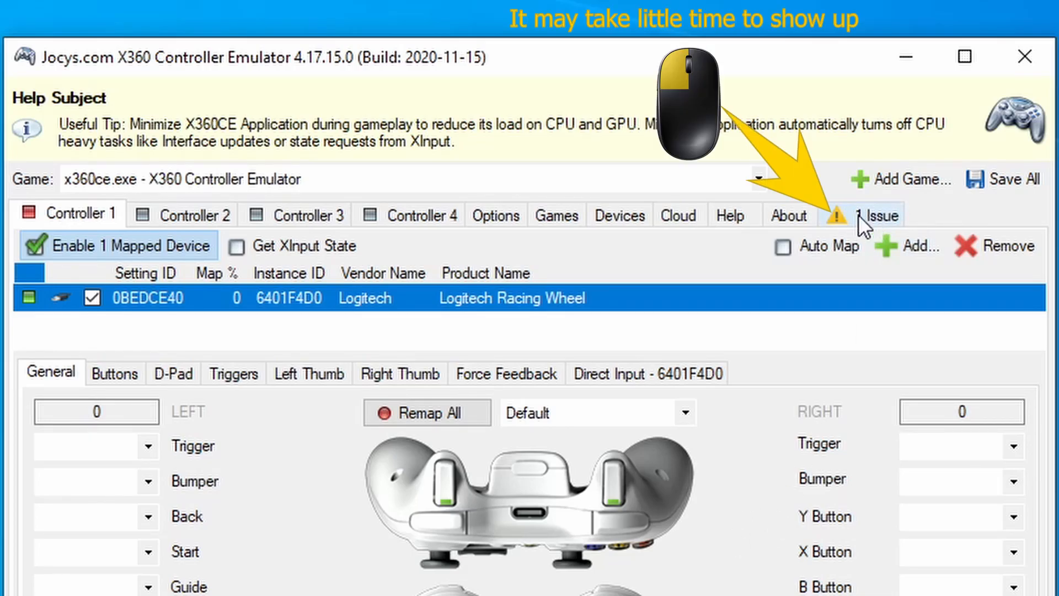
# View the Issue page warning that the Virtual Device Driver must be installed.
pyautogui.click(879, 214)
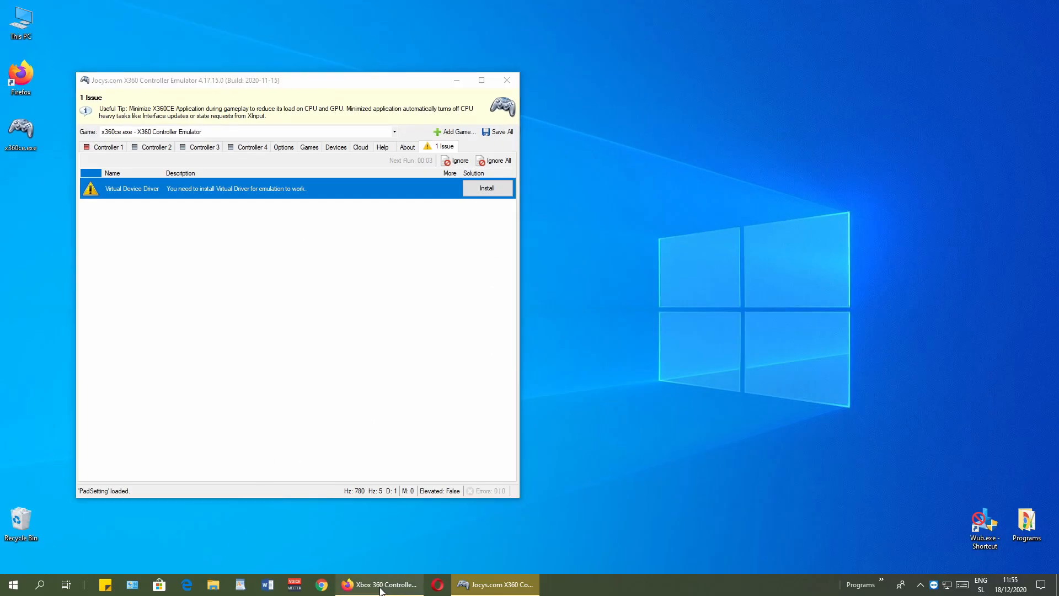
# Install the missing Virtual Device Driver from the issue list and return to Controller 1 settings.
pyautogui.click(383, 585)
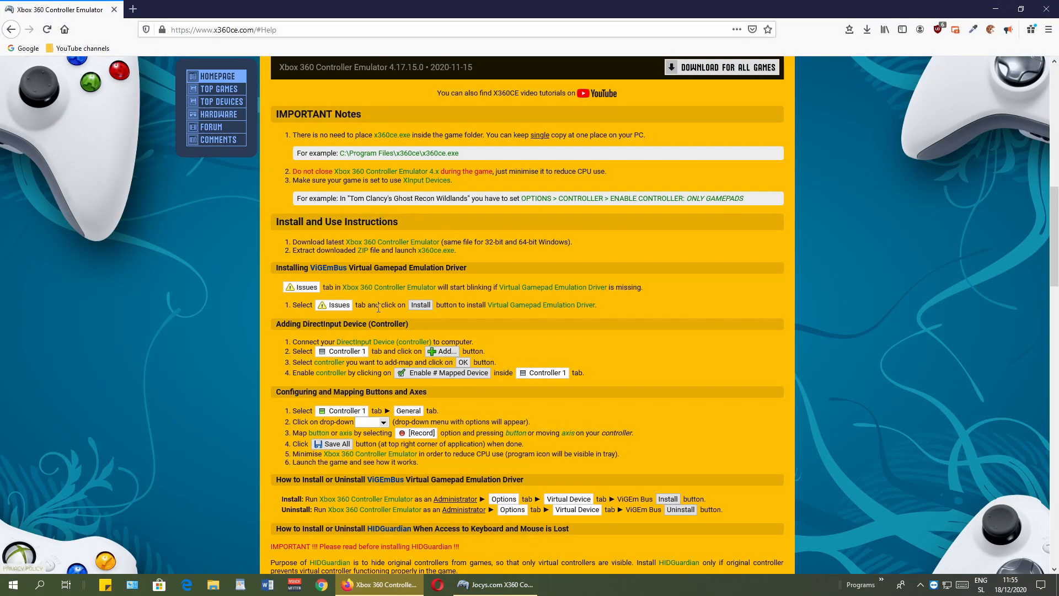
pyautogui.moveTo(527, 301)
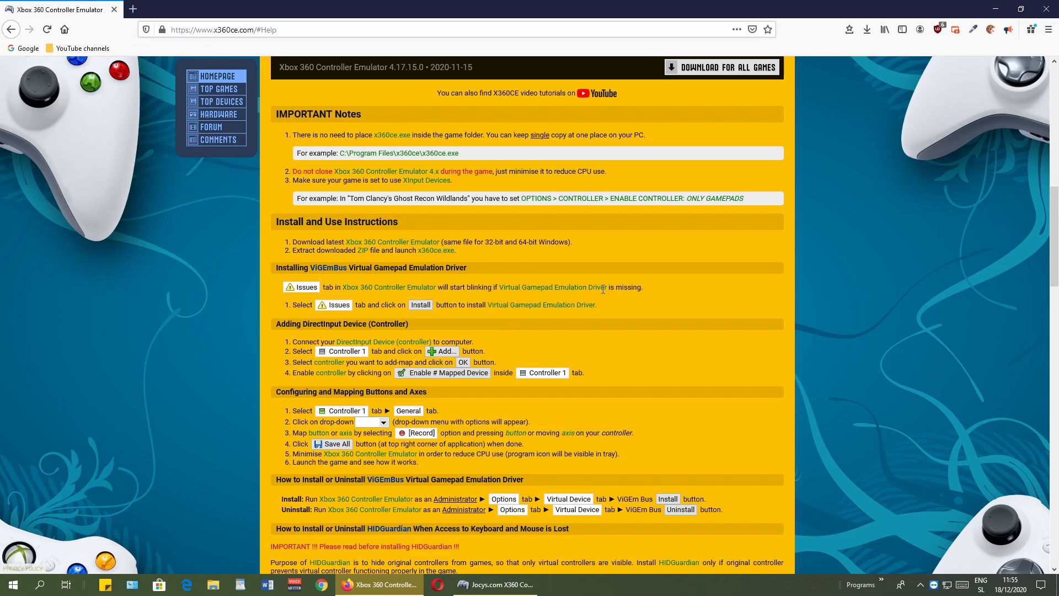
pyautogui.moveTo(863, 128)
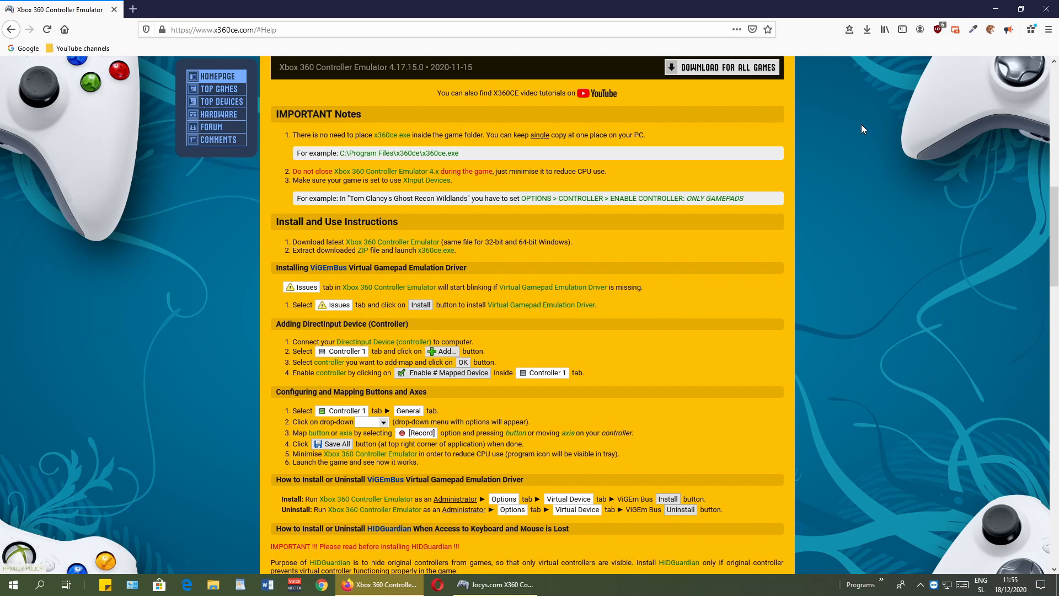
pyautogui.click(493, 585)
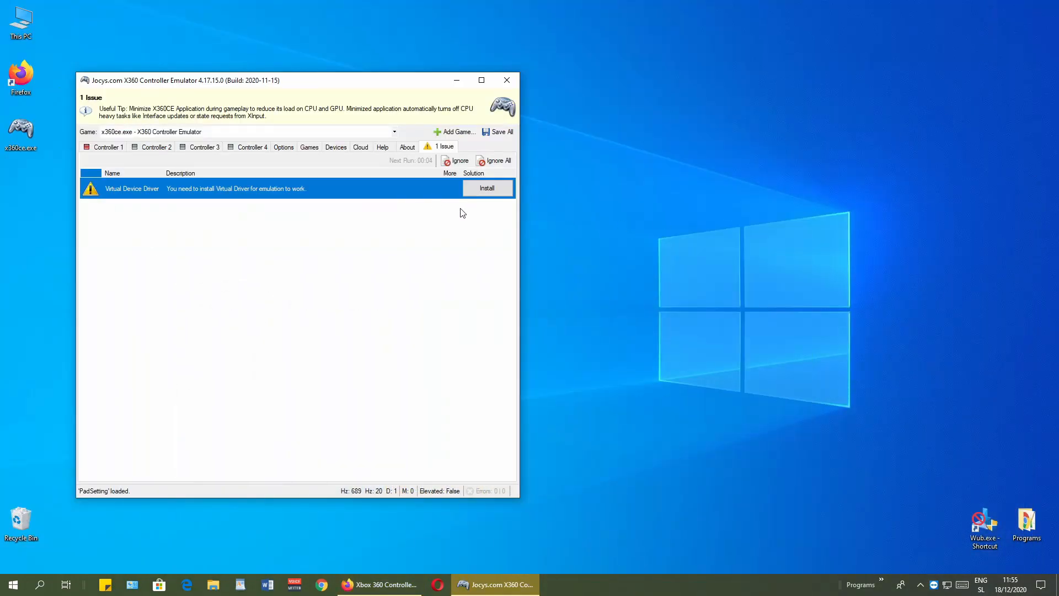
pyautogui.click(487, 187)
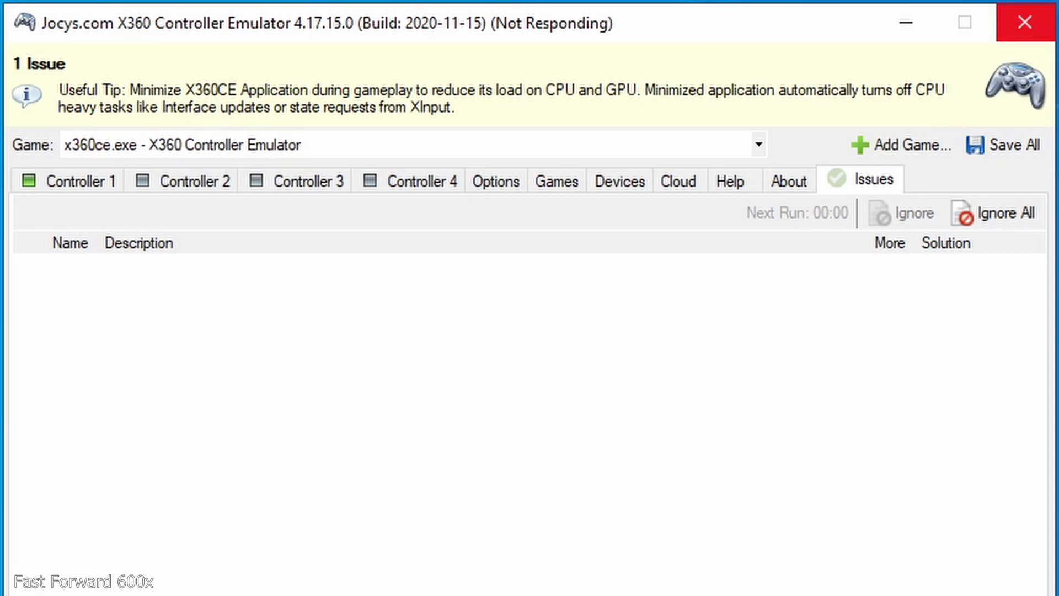
pyautogui.click(74, 181)
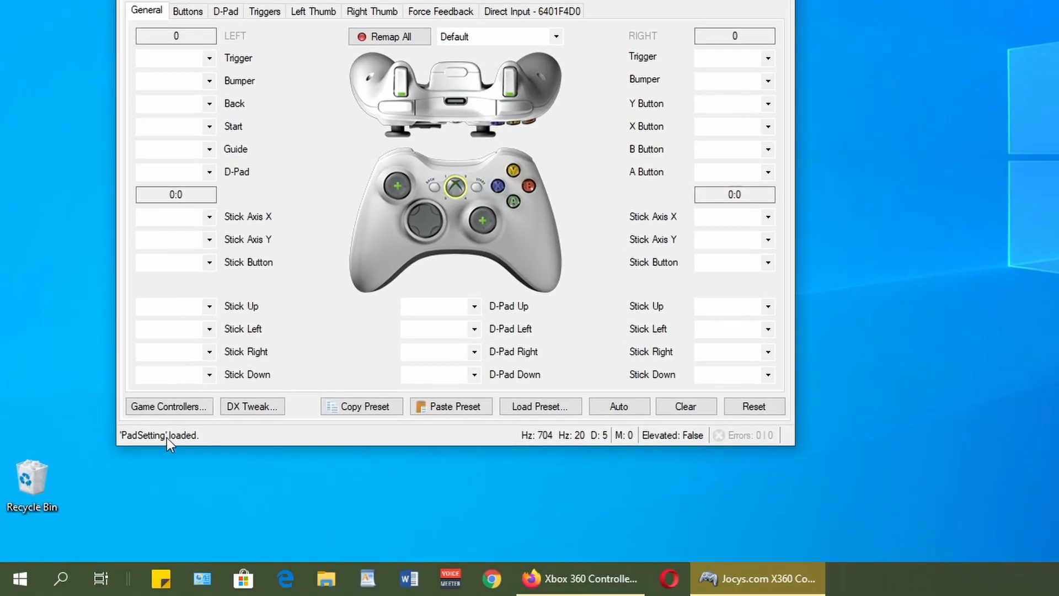
pyautogui.click(20, 576)
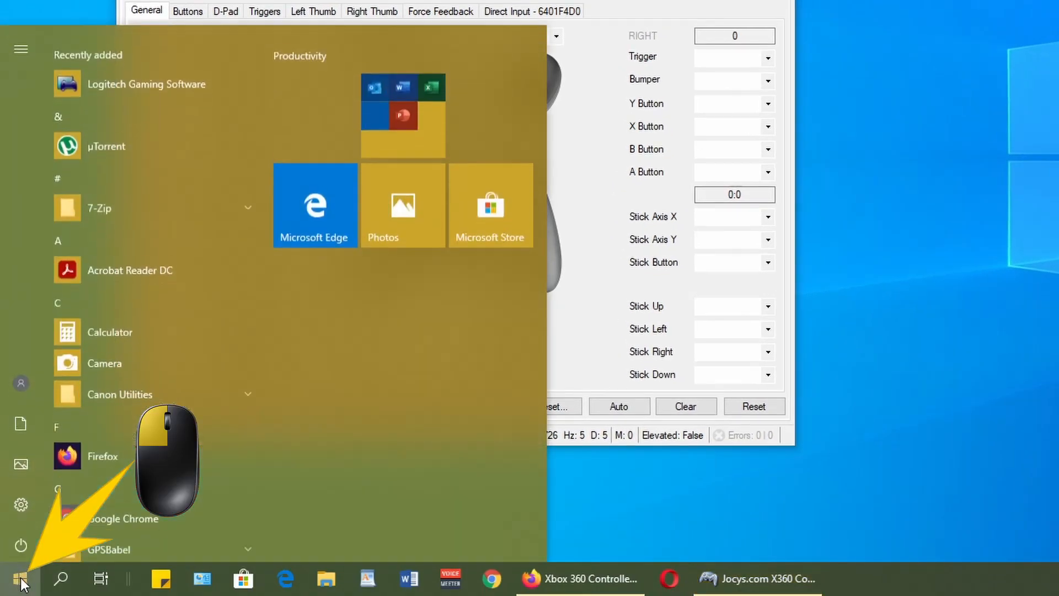
pyautogui.write('game')
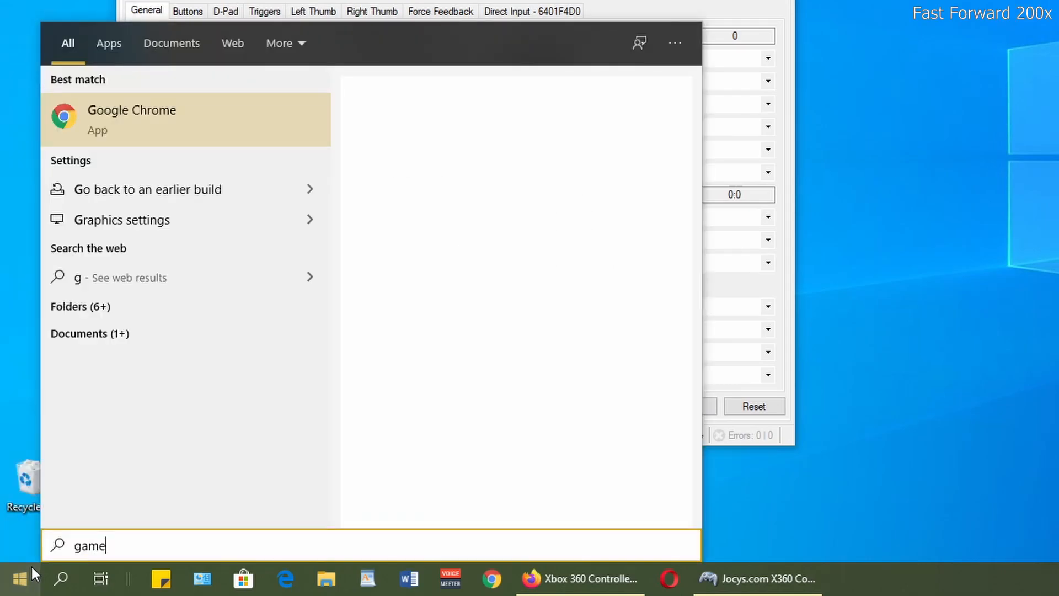
pyautogui.moveTo(108, 119)
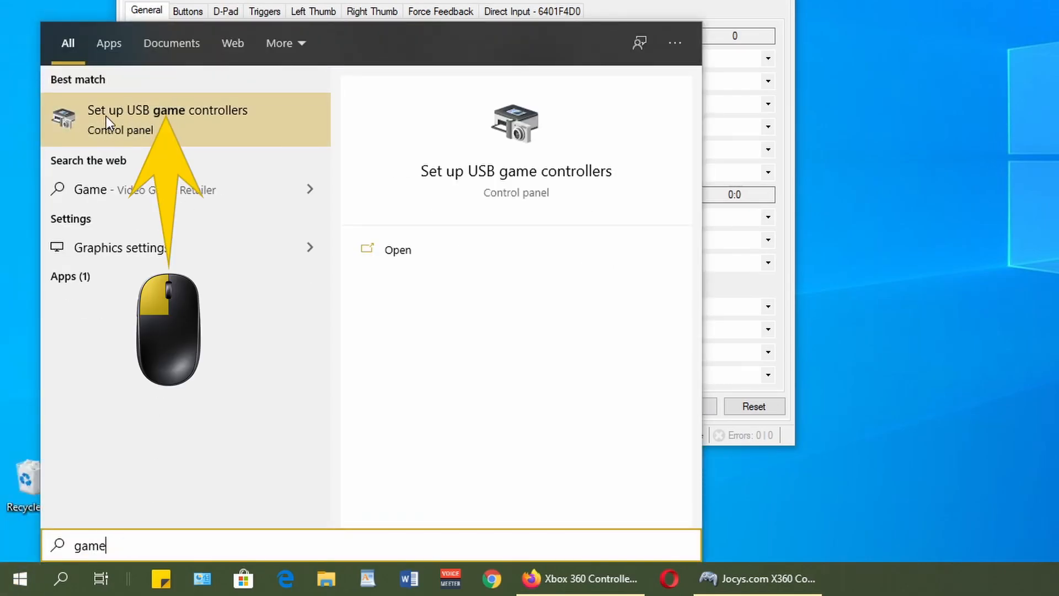
pyautogui.moveTo(222, 123)
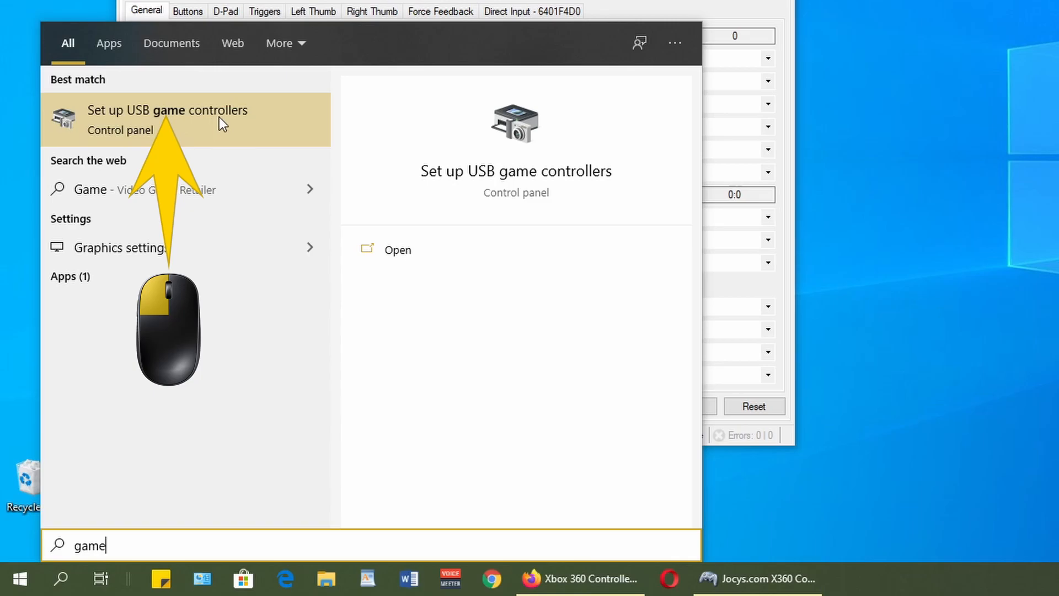
pyautogui.click(167, 119)
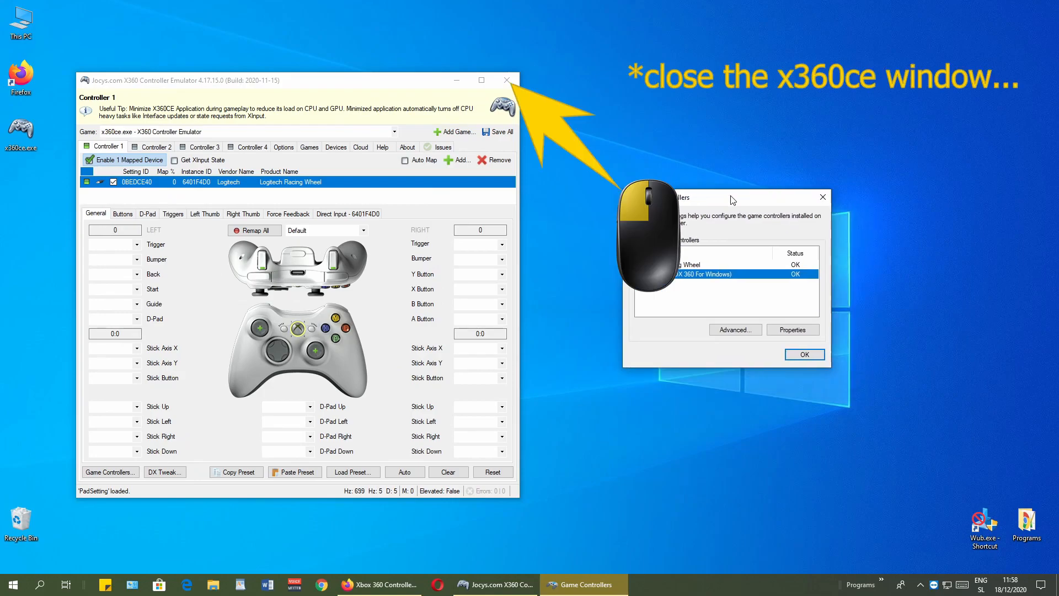
pyautogui.click(505, 79)
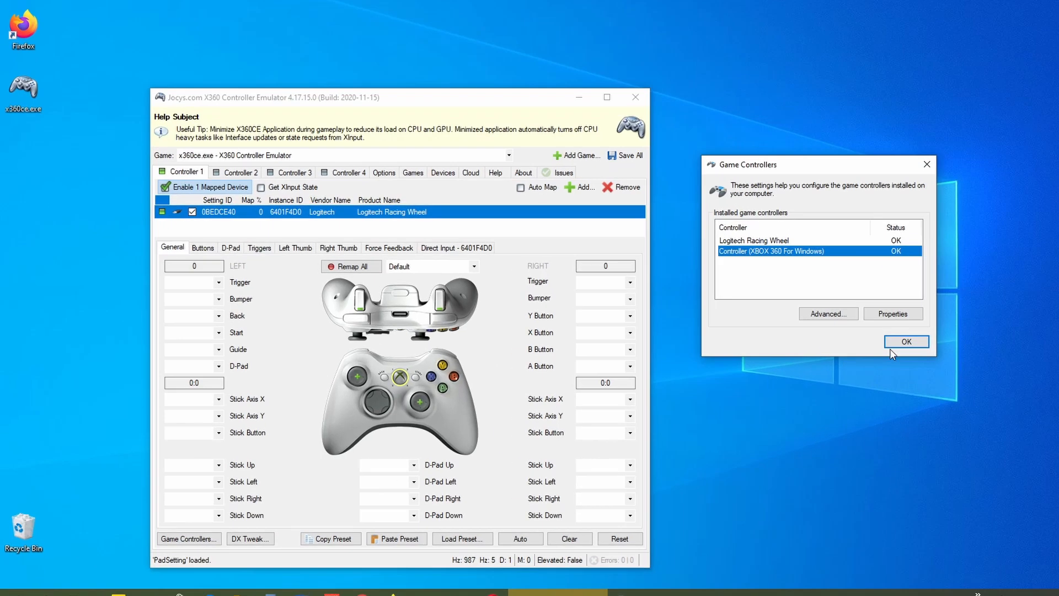
pyautogui.click(907, 342)
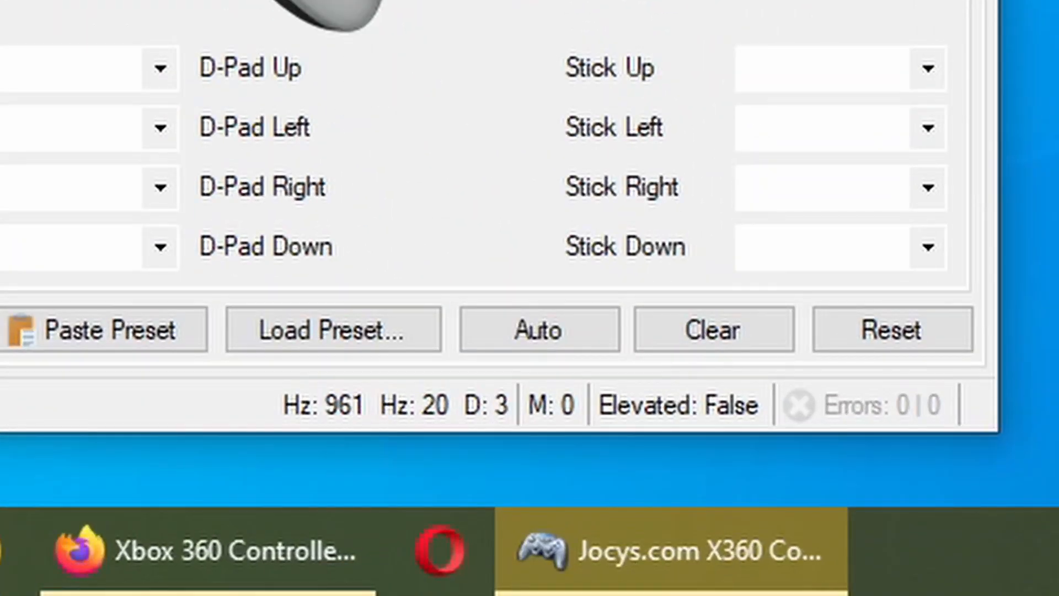
# Add the Logitech Racing Wheel to Controller 1 and accept automatic filling of its mappings.
pyautogui.click(538, 330)
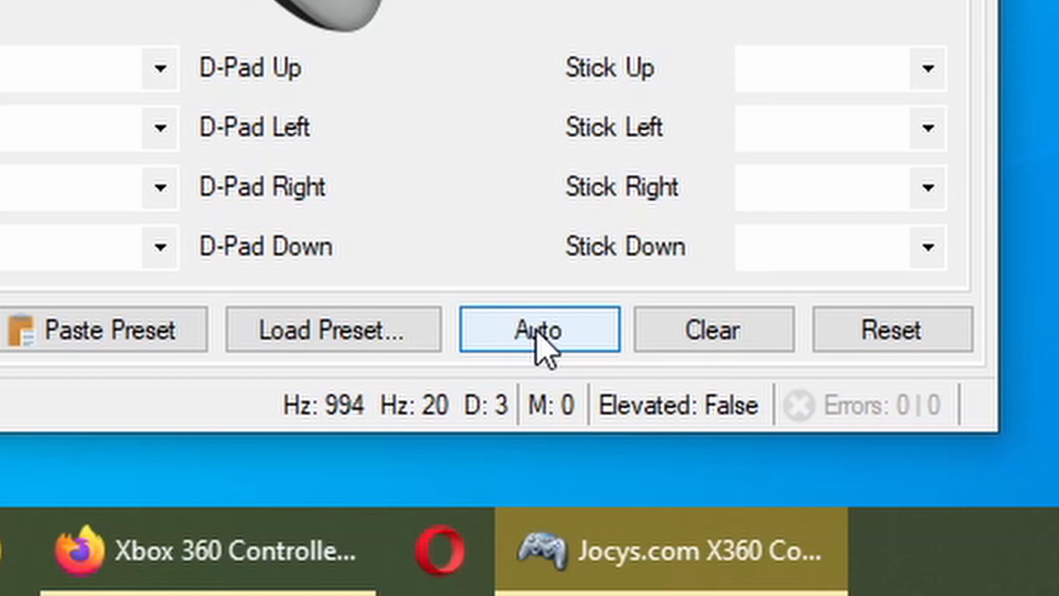
pyautogui.click(537, 330)
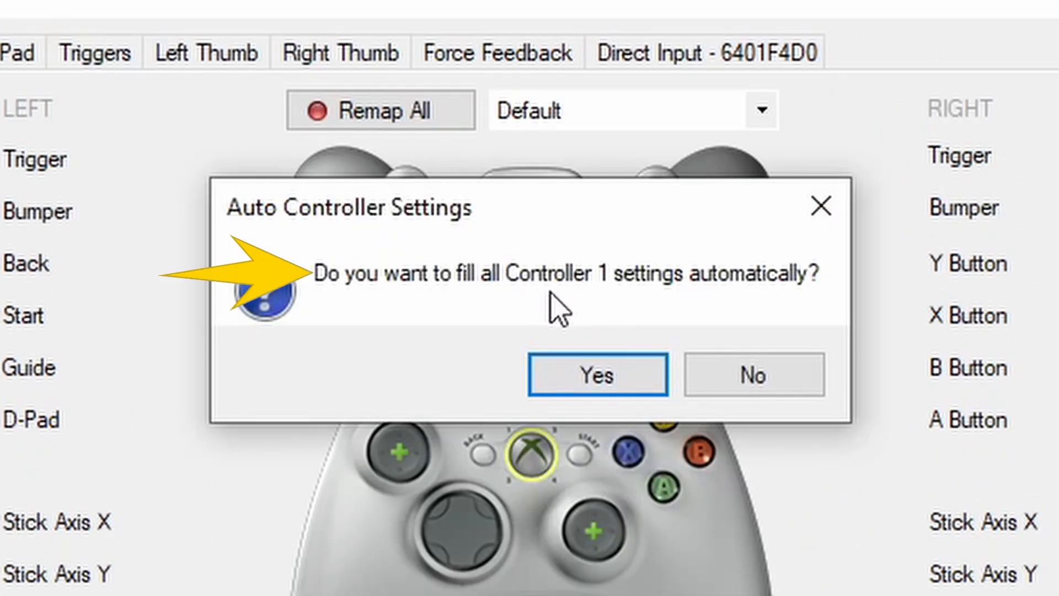
pyautogui.moveTo(706, 331)
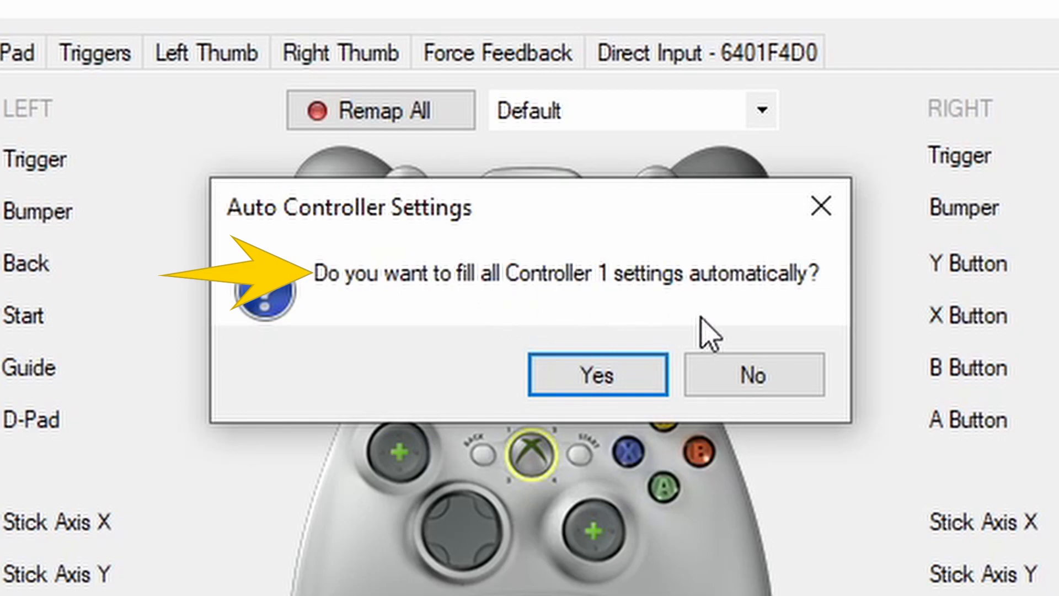
pyautogui.click(600, 376)
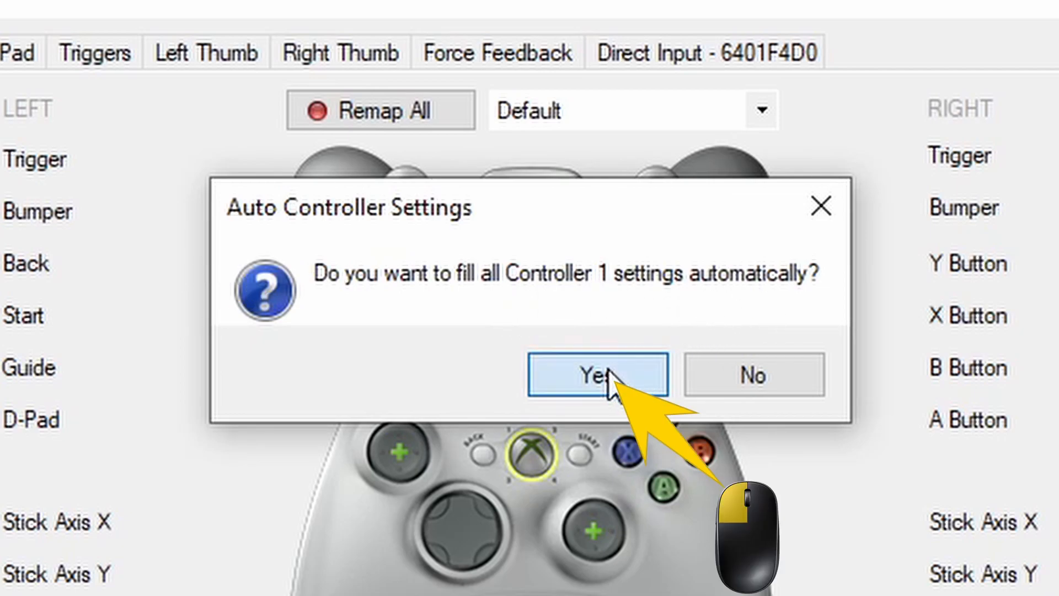
pyautogui.click(598, 375)
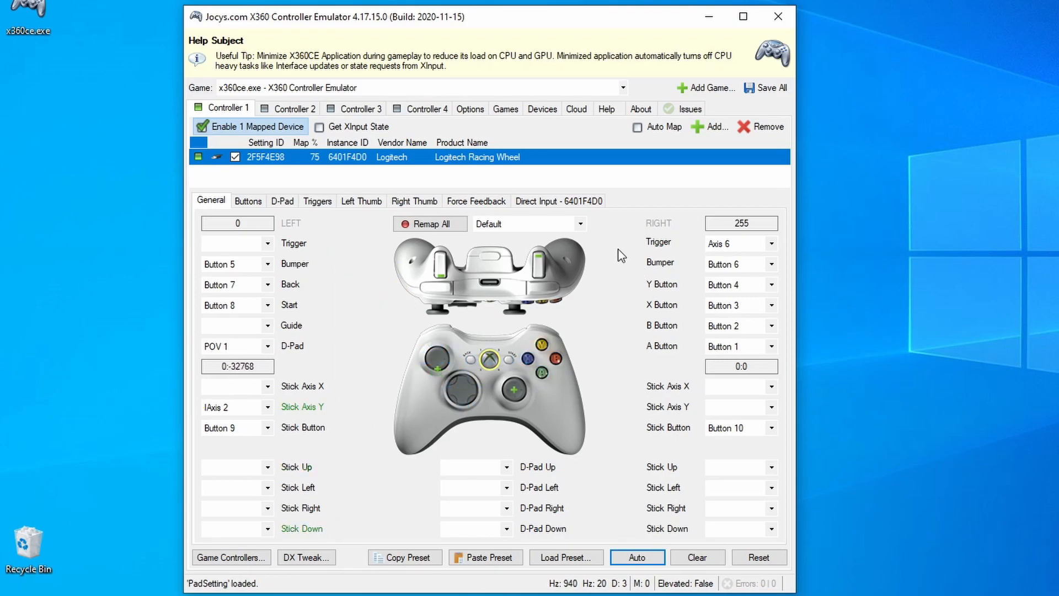
pyautogui.moveTo(597, 266)
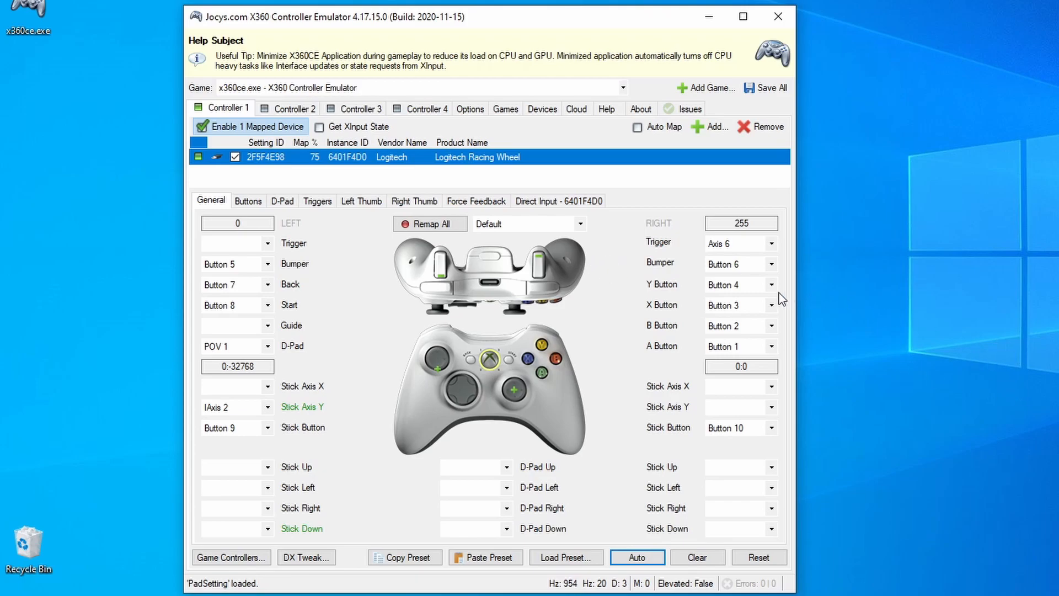
pyautogui.moveTo(765, 300)
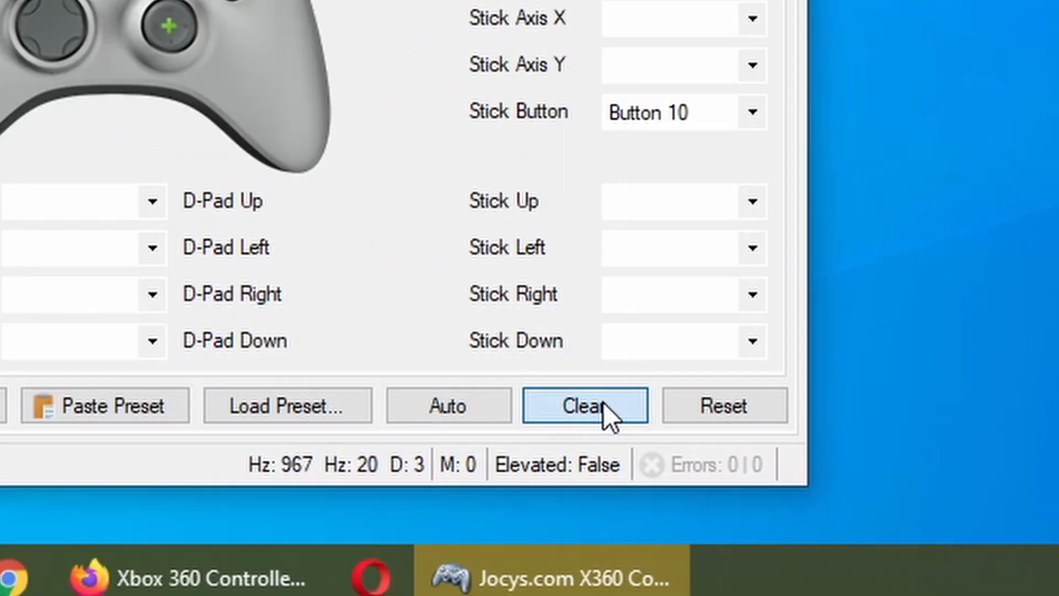
# Clear Controller 1's settings, then map wheel axes to the left trigger and left stick steering.
pyautogui.click(585, 406)
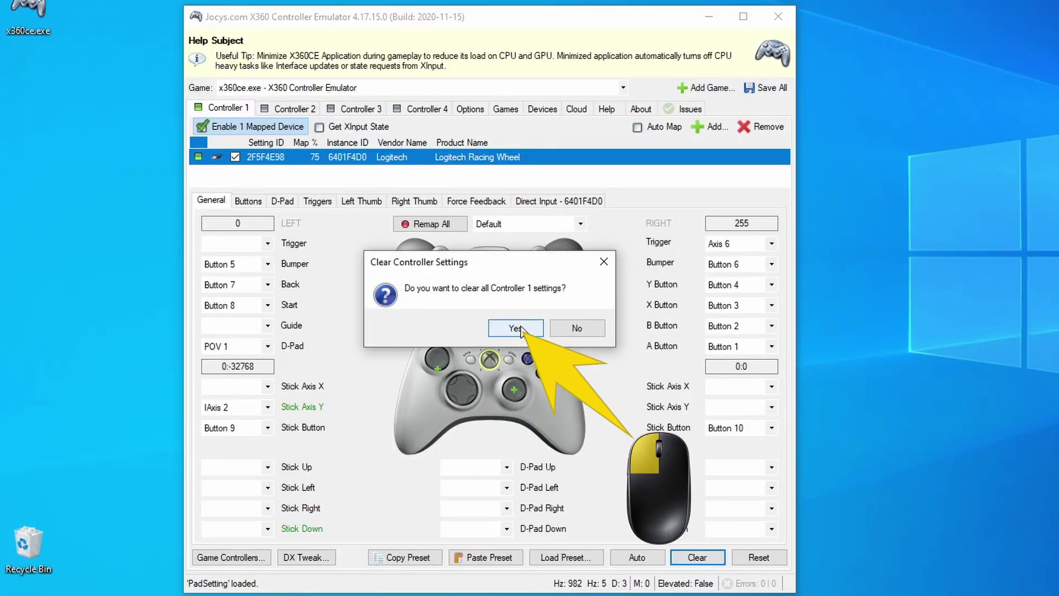
pyautogui.click(516, 328)
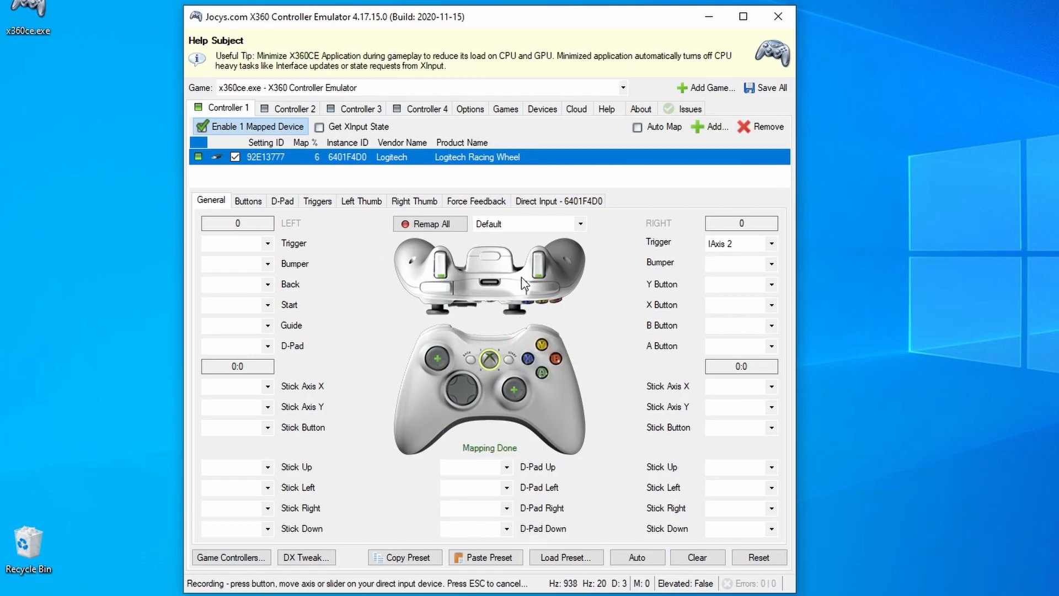
pyautogui.click(430, 223)
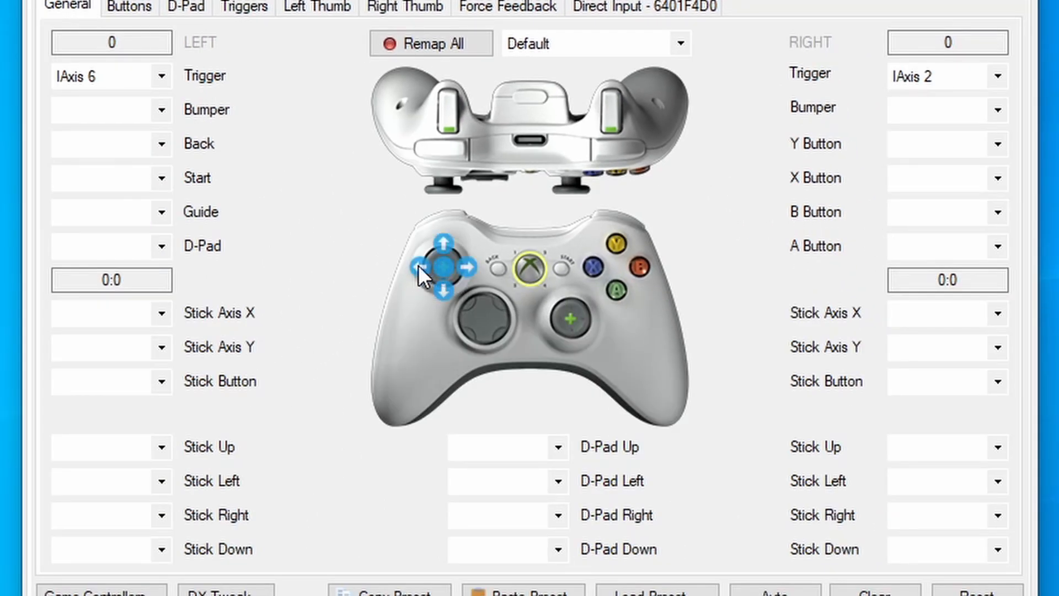
pyautogui.moveTo(408, 285)
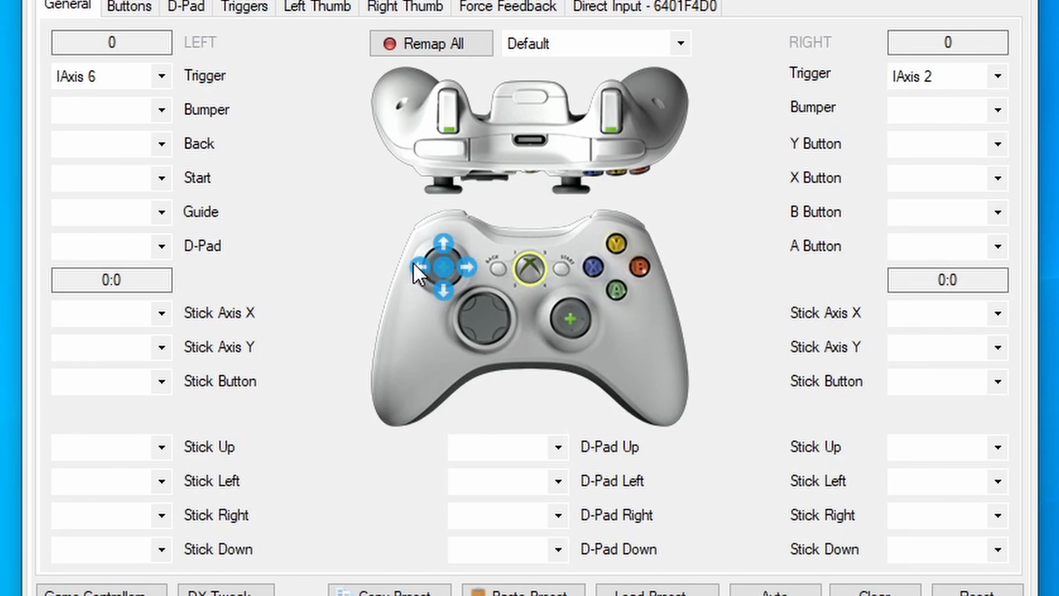
pyautogui.click(414, 280)
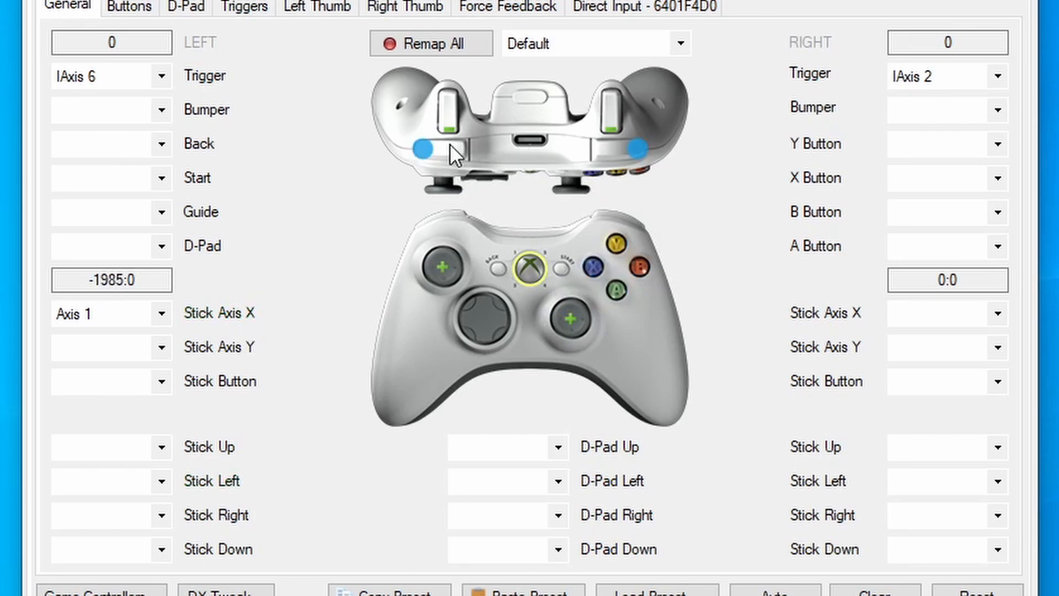
# Record wheel buttons for the left and right bumpers and the left and right stick directions.
pyautogui.click(421, 152)
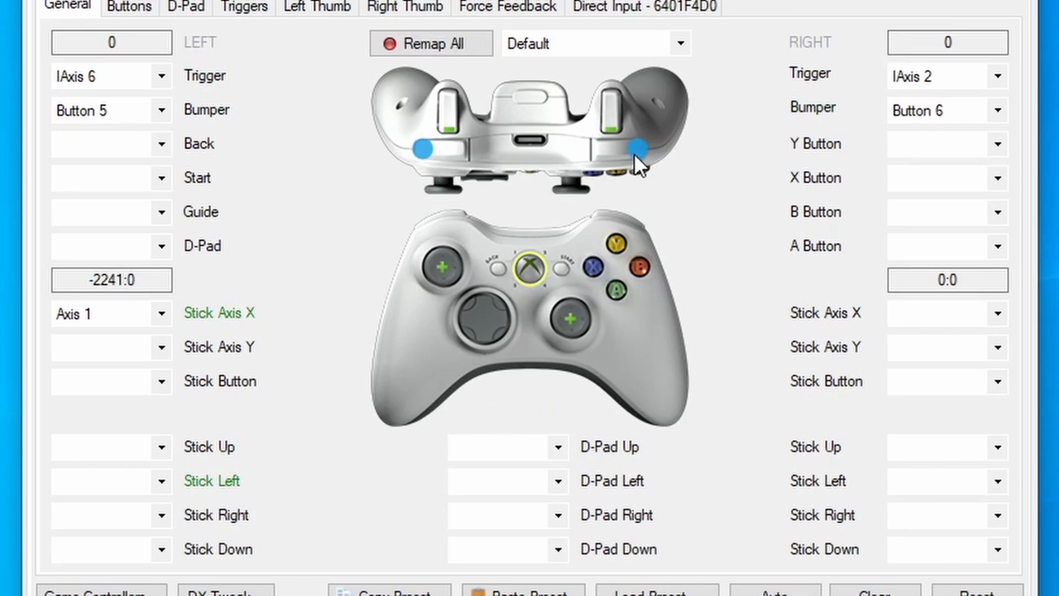
pyautogui.click(430, 43)
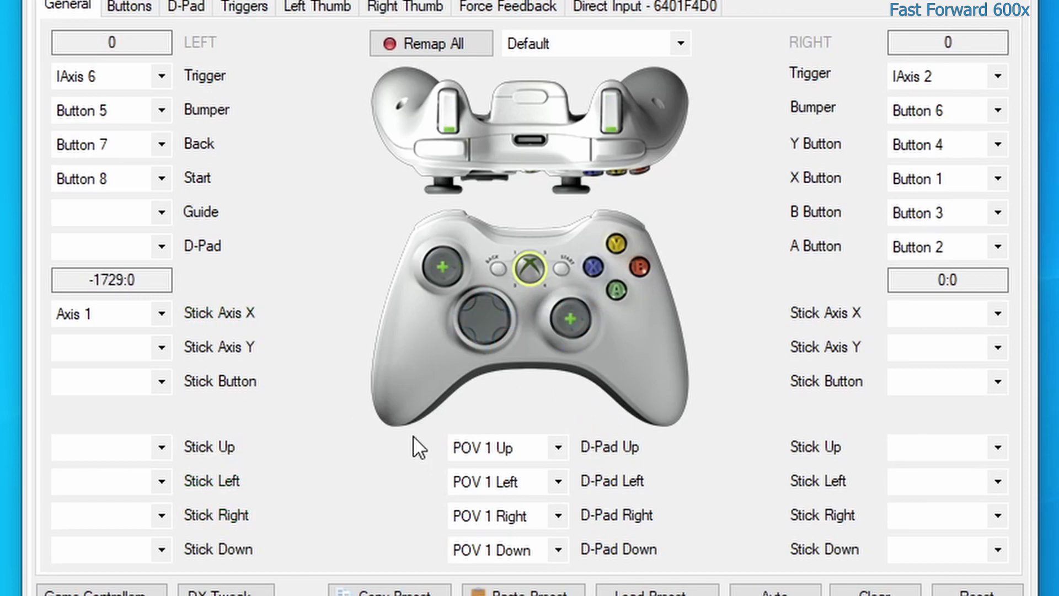
pyautogui.click(431, 43)
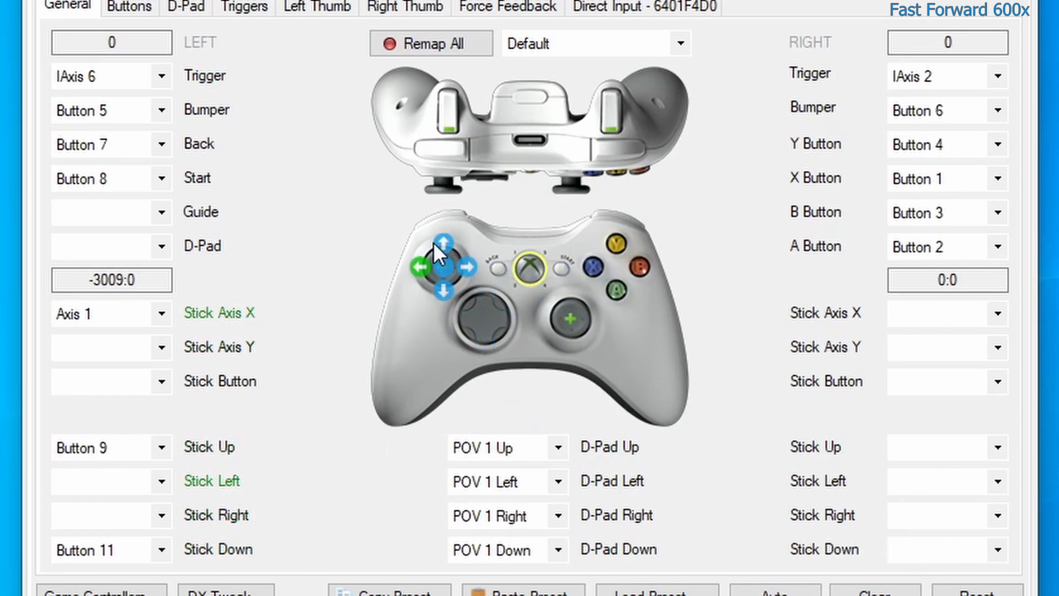
pyautogui.click(431, 43)
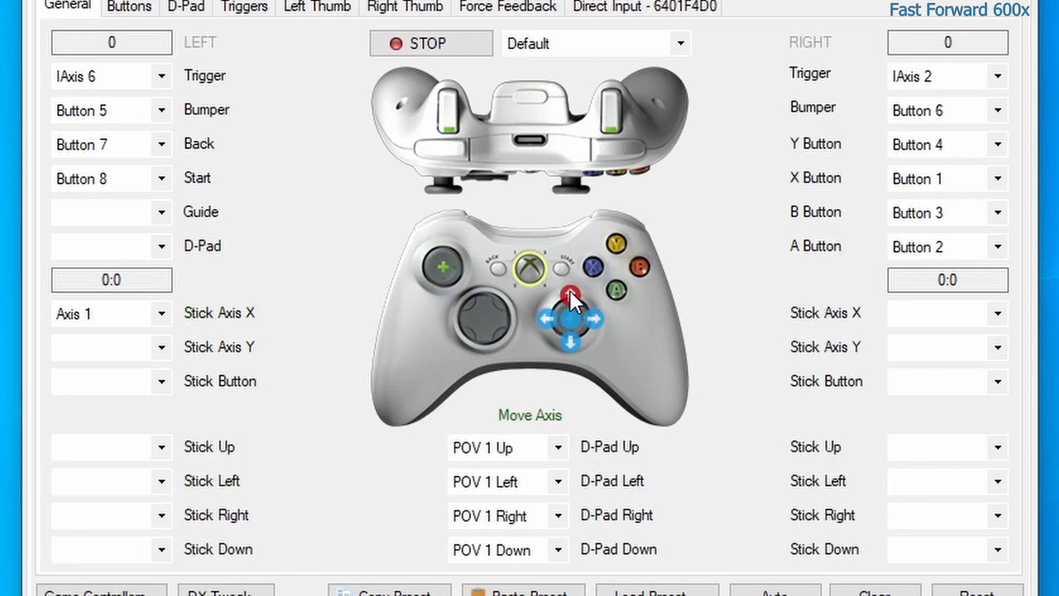
pyautogui.click(430, 43)
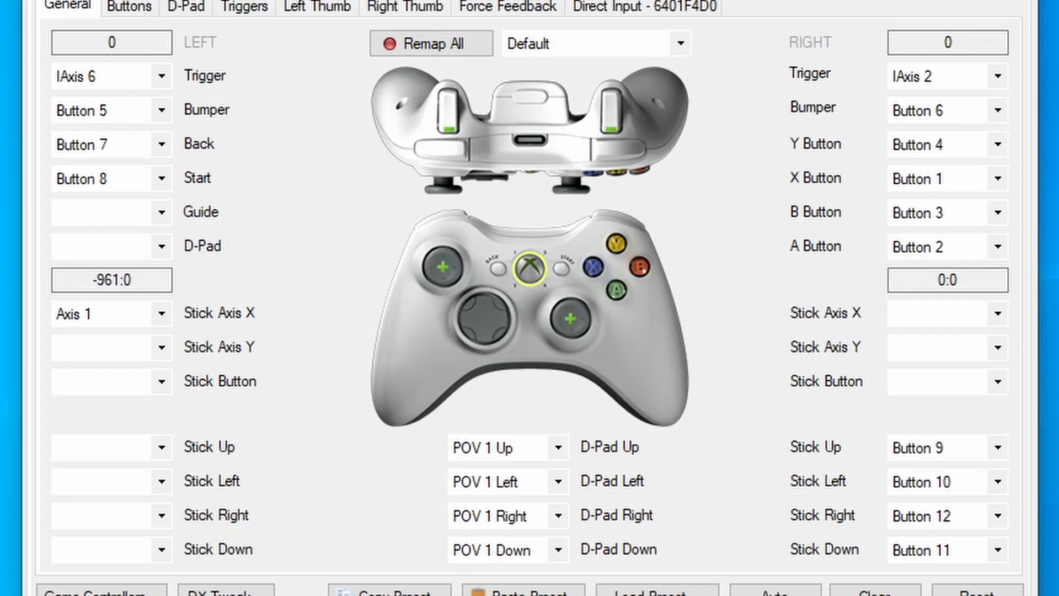
pyautogui.moveTo(505, 190)
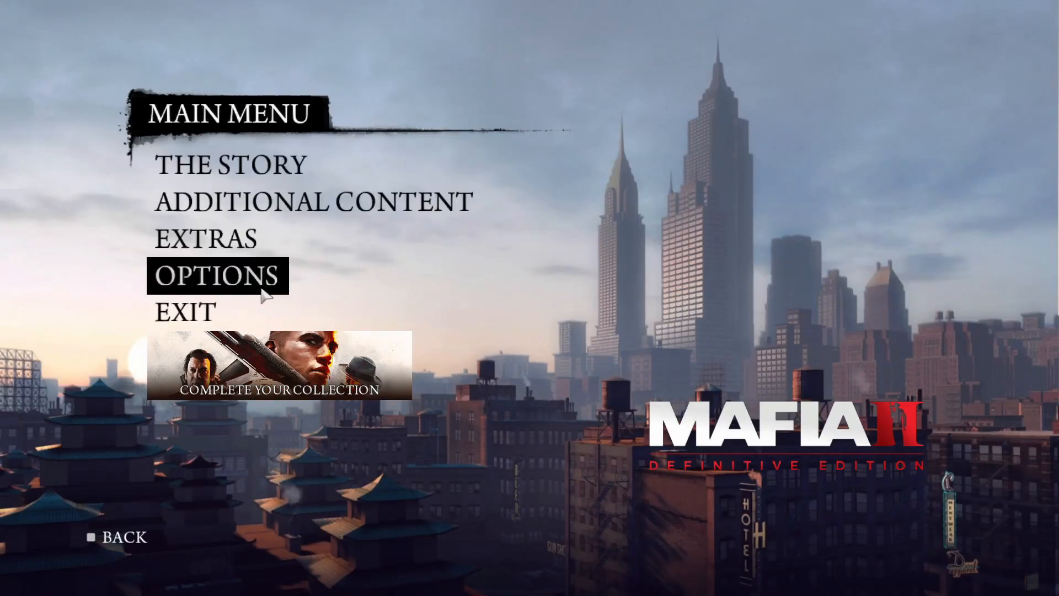
pyautogui.click(213, 276)
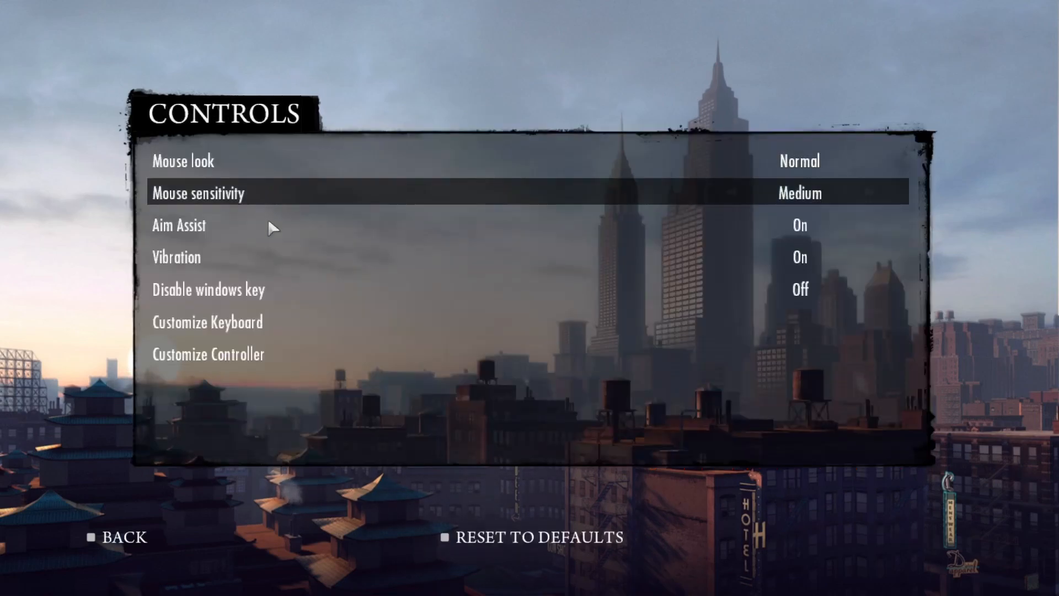
pyautogui.click(207, 354)
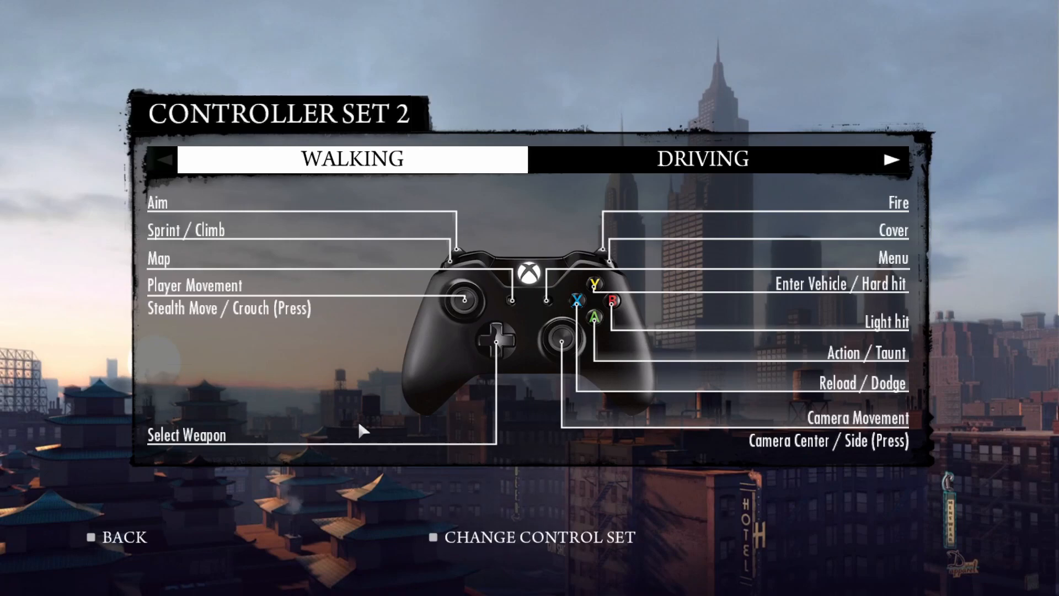
pyautogui.moveTo(500, 267)
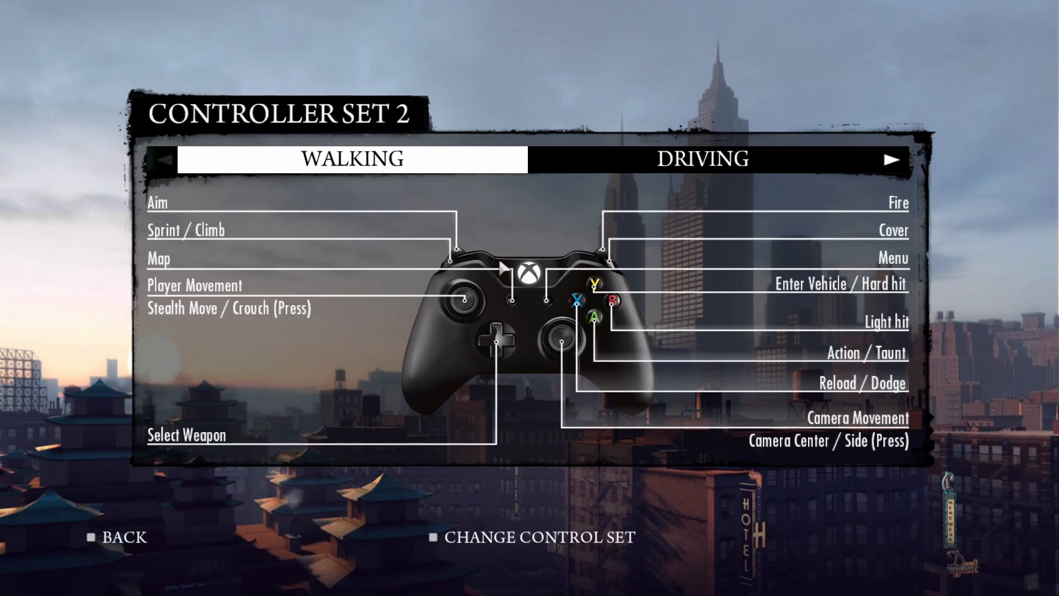
pyautogui.moveTo(565, 305)
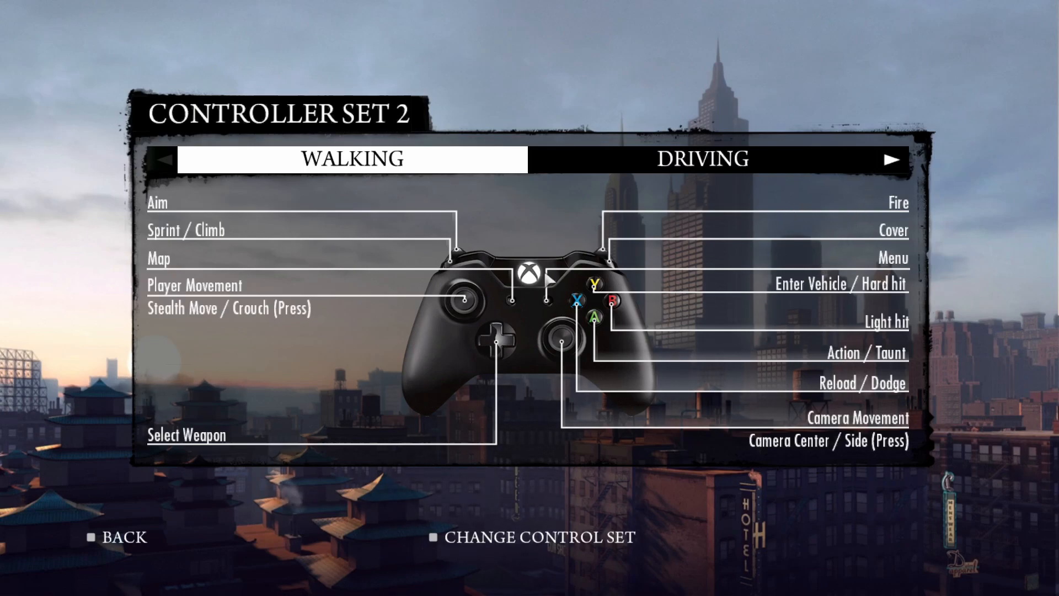
pyautogui.click(700, 159)
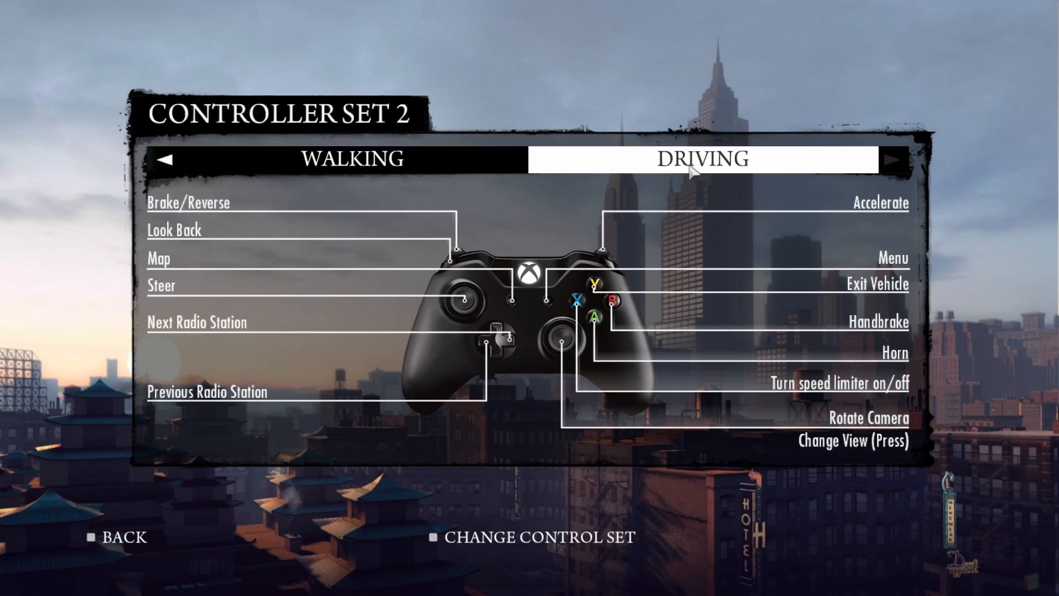
pyautogui.moveTo(720, 318)
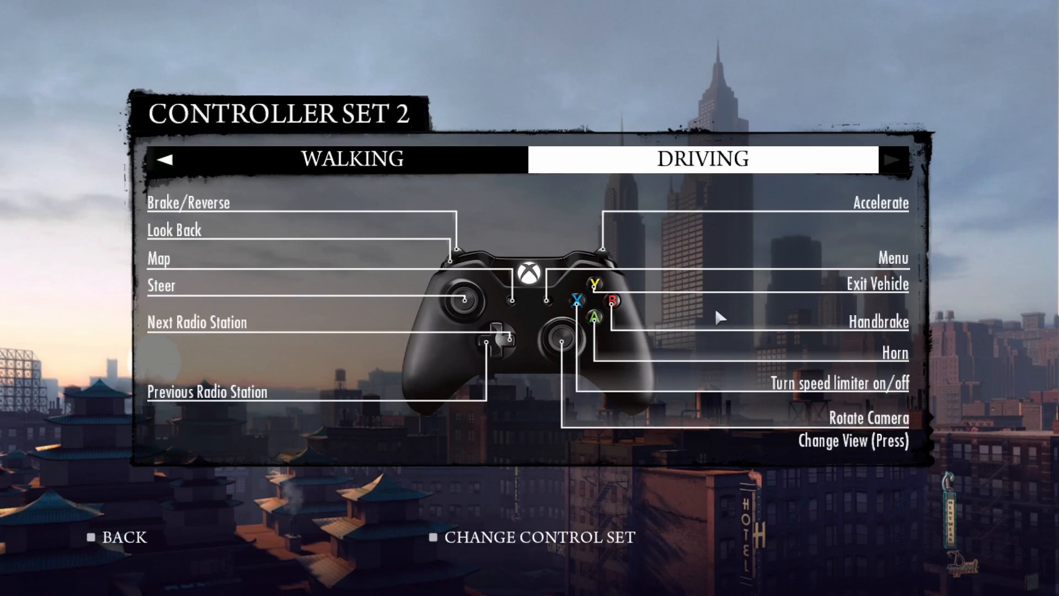
pyautogui.moveTo(763, 288)
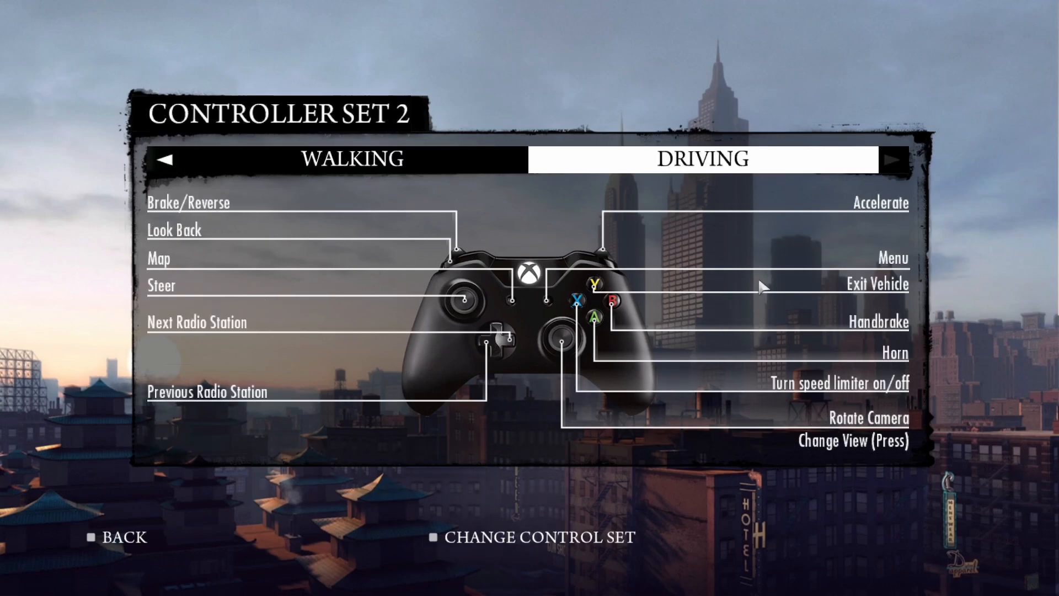
pyautogui.moveTo(336, 228)
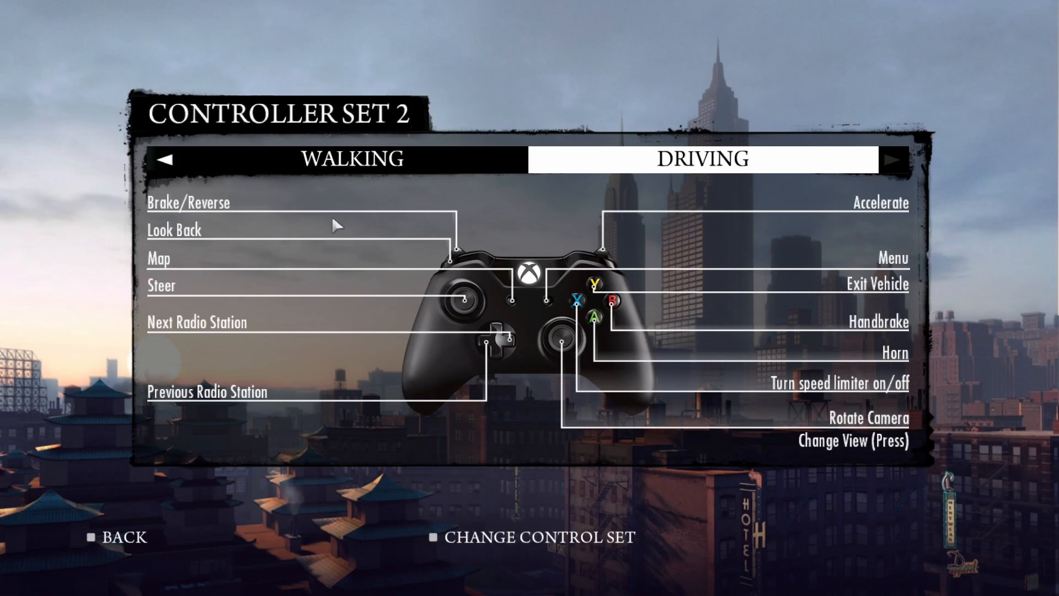
pyautogui.click(526, 539)
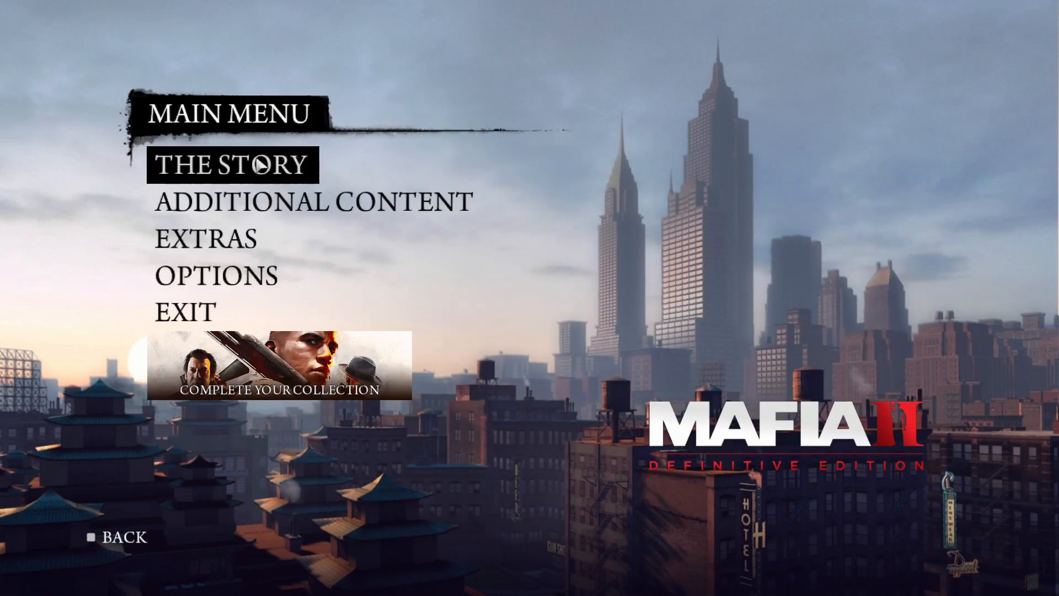
pyautogui.click(254, 164)
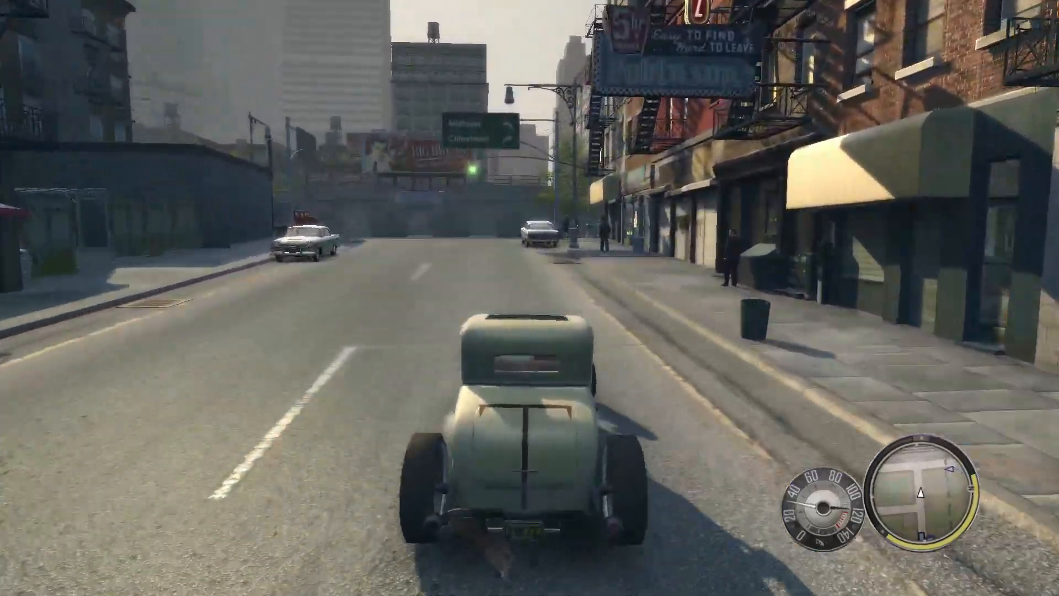
# Accelerate the hot rod through the city streets toward Midtown.
pyautogui.press('w')
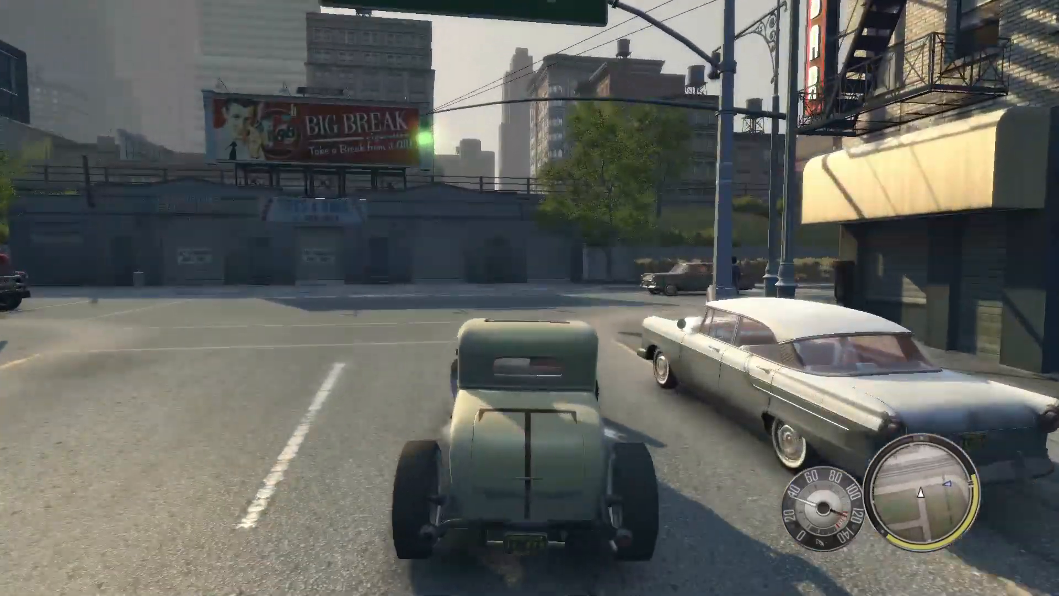
pyautogui.press('W')
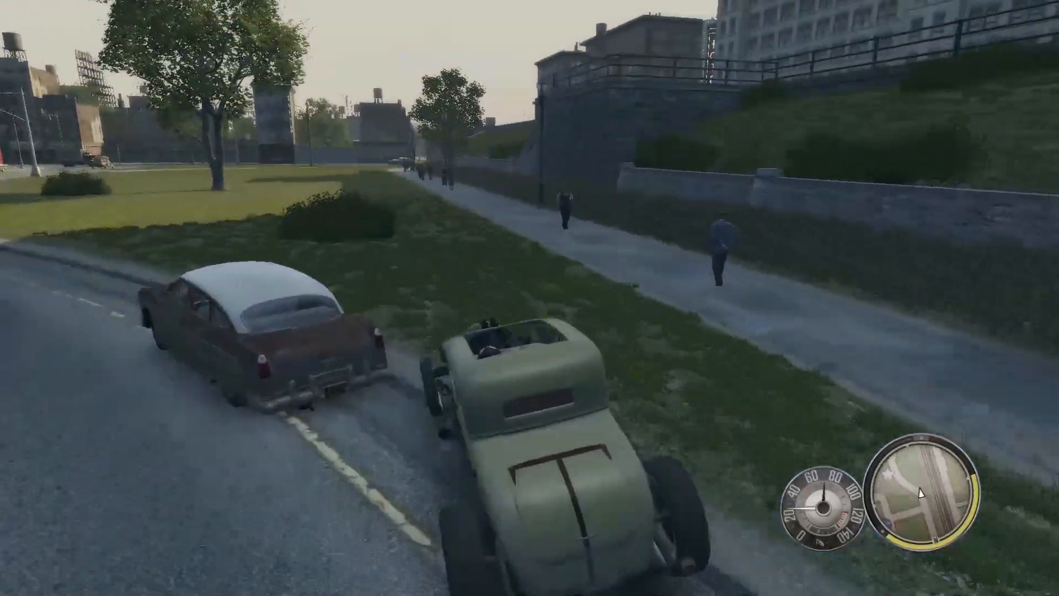
pyautogui.press('w')
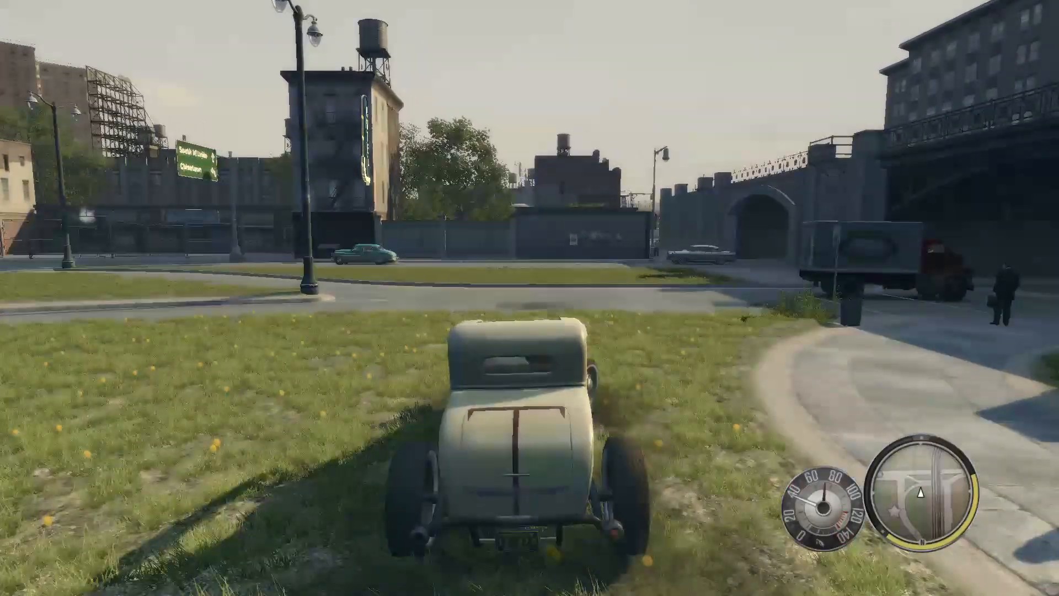
pyautogui.press('w')
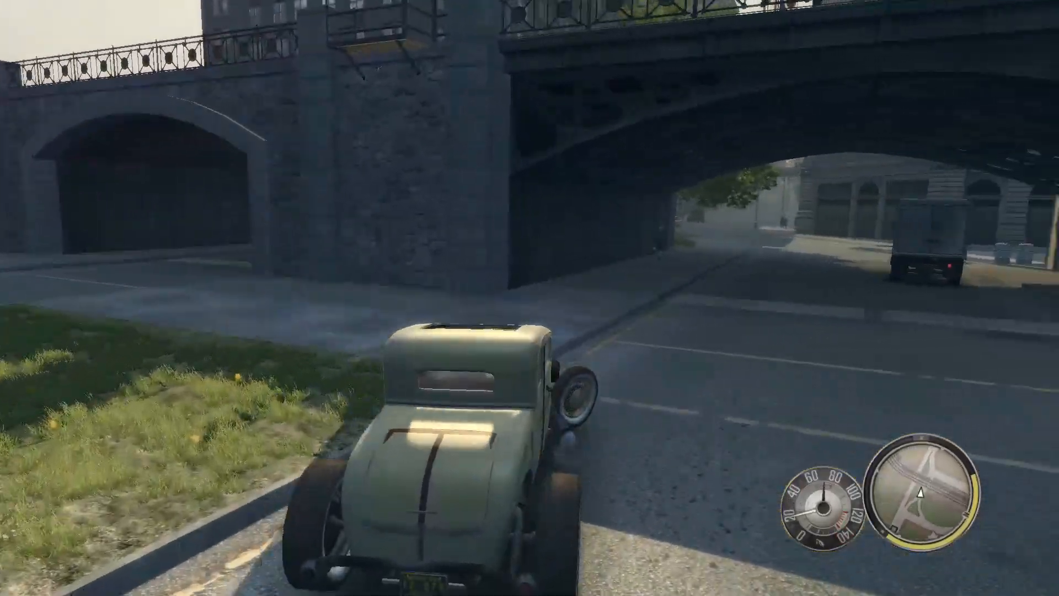
pyautogui.press('w')
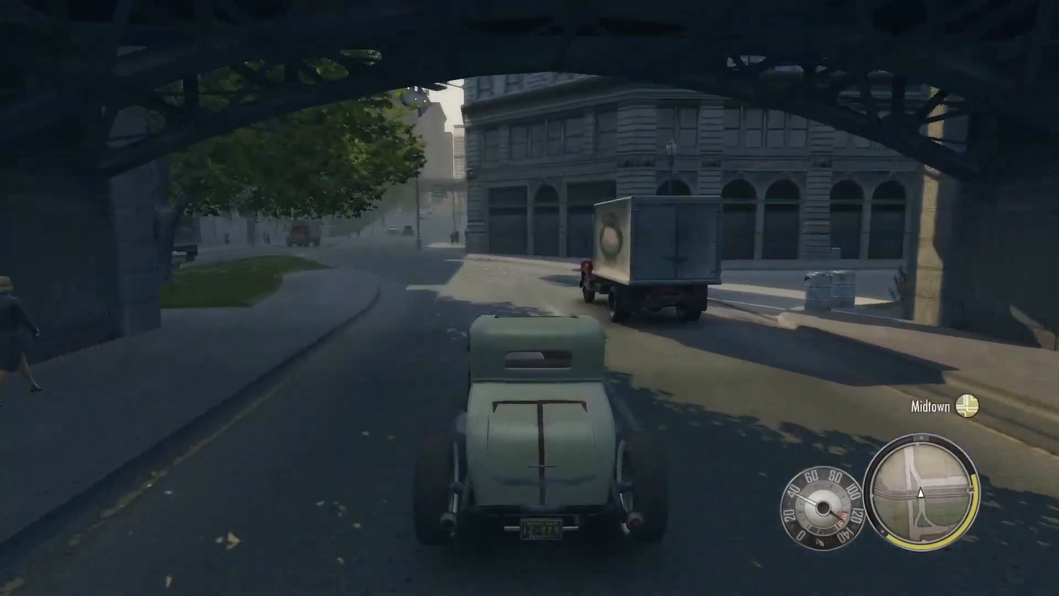